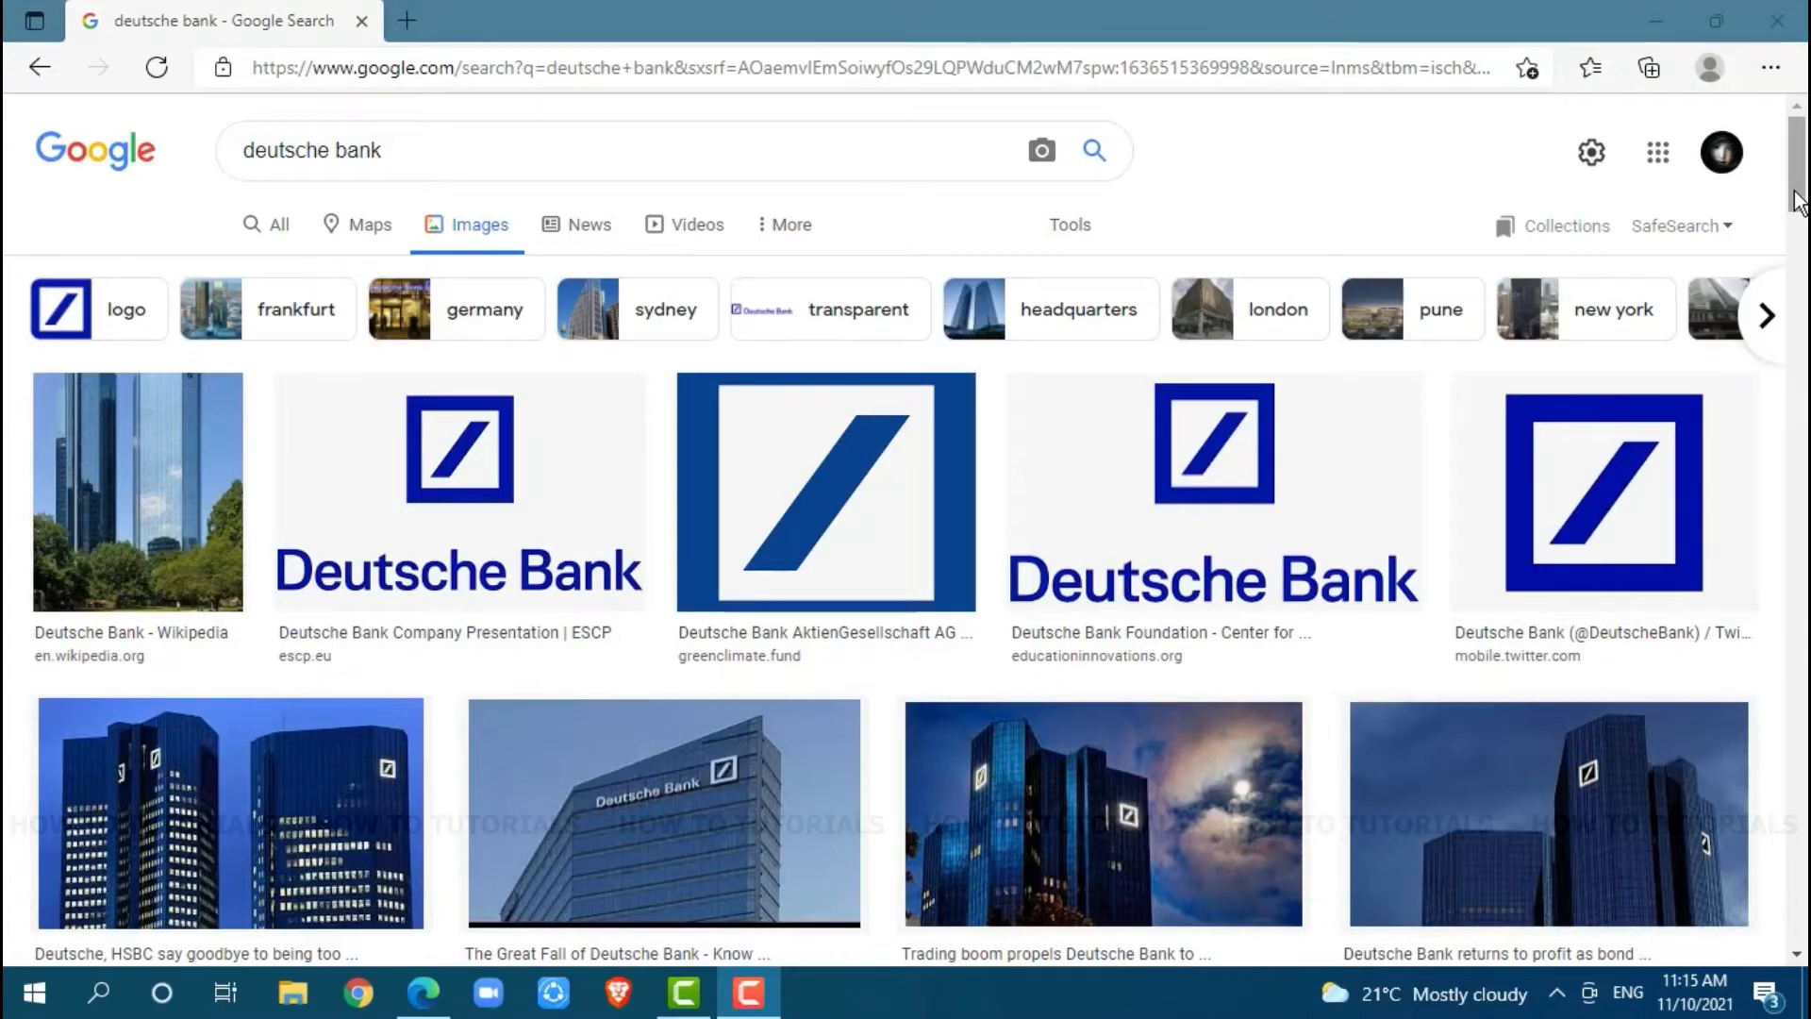
- Start a new tab on db.com and go to the Private Clients section
{"action": "scroll", "scroll_direction": "down", "scroll_amount": 3}
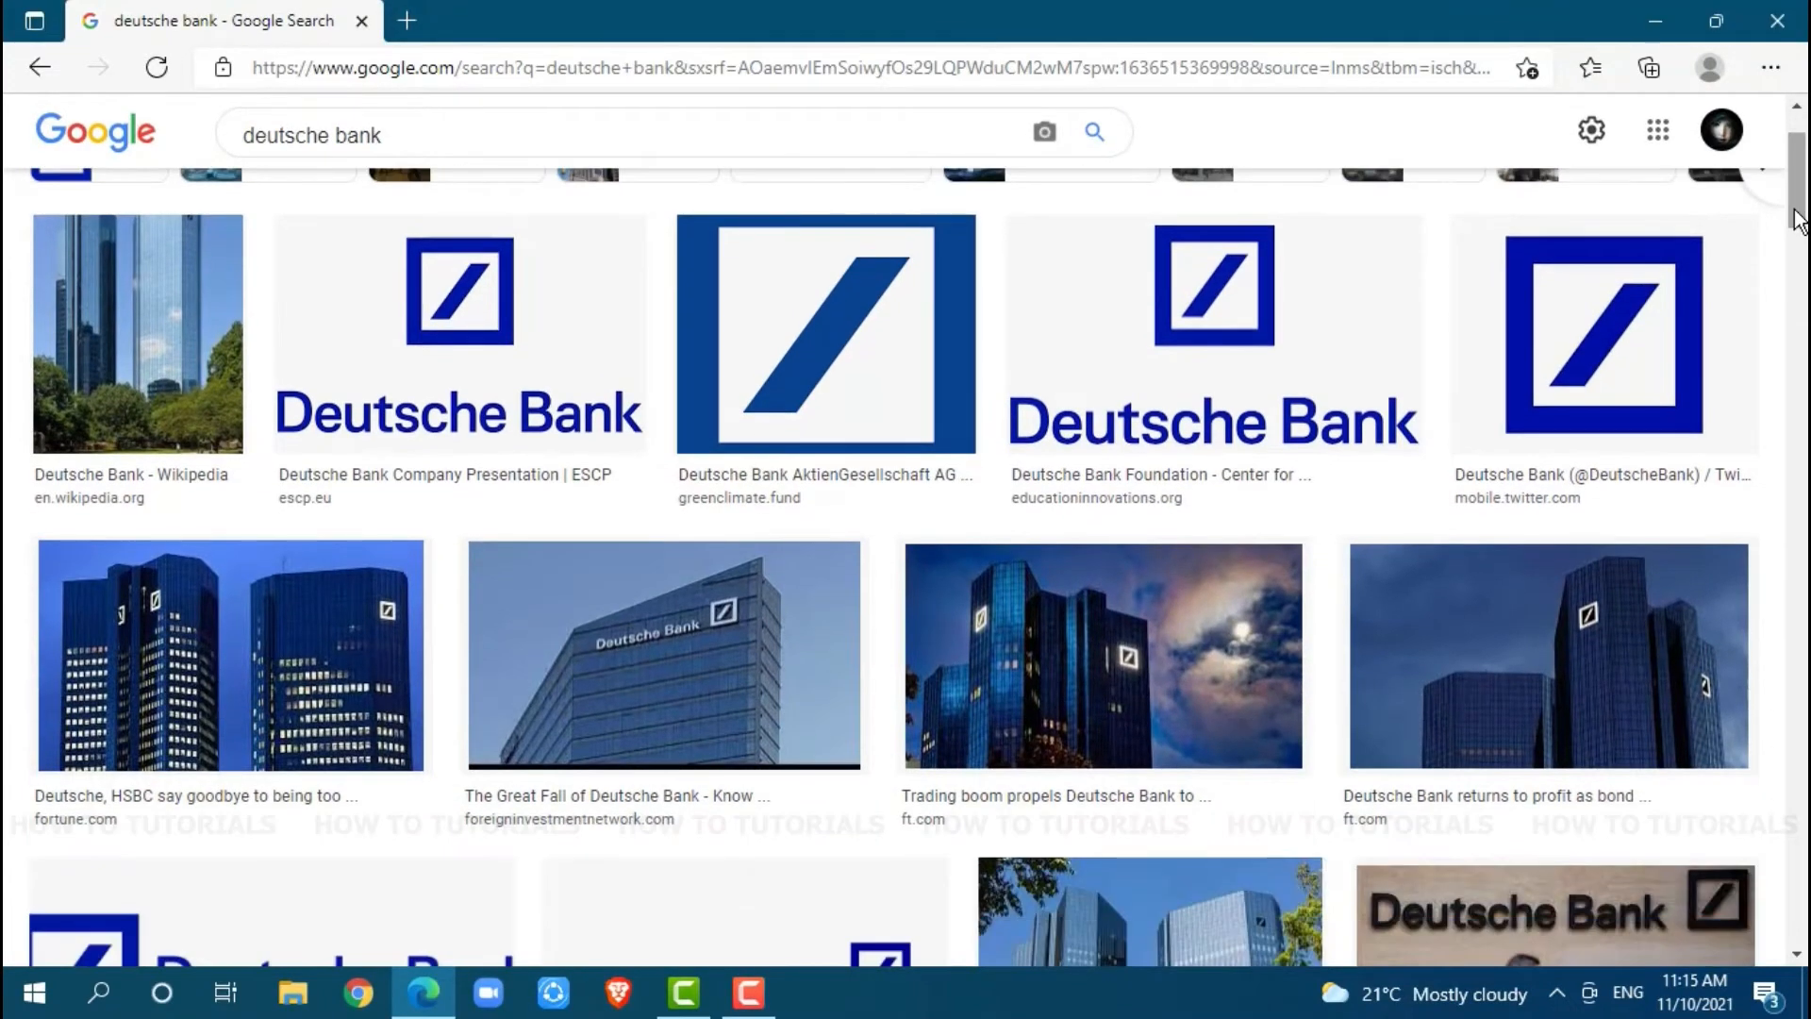
{"action": "scroll", "scroll_direction": "down", "scroll_amount": 3}
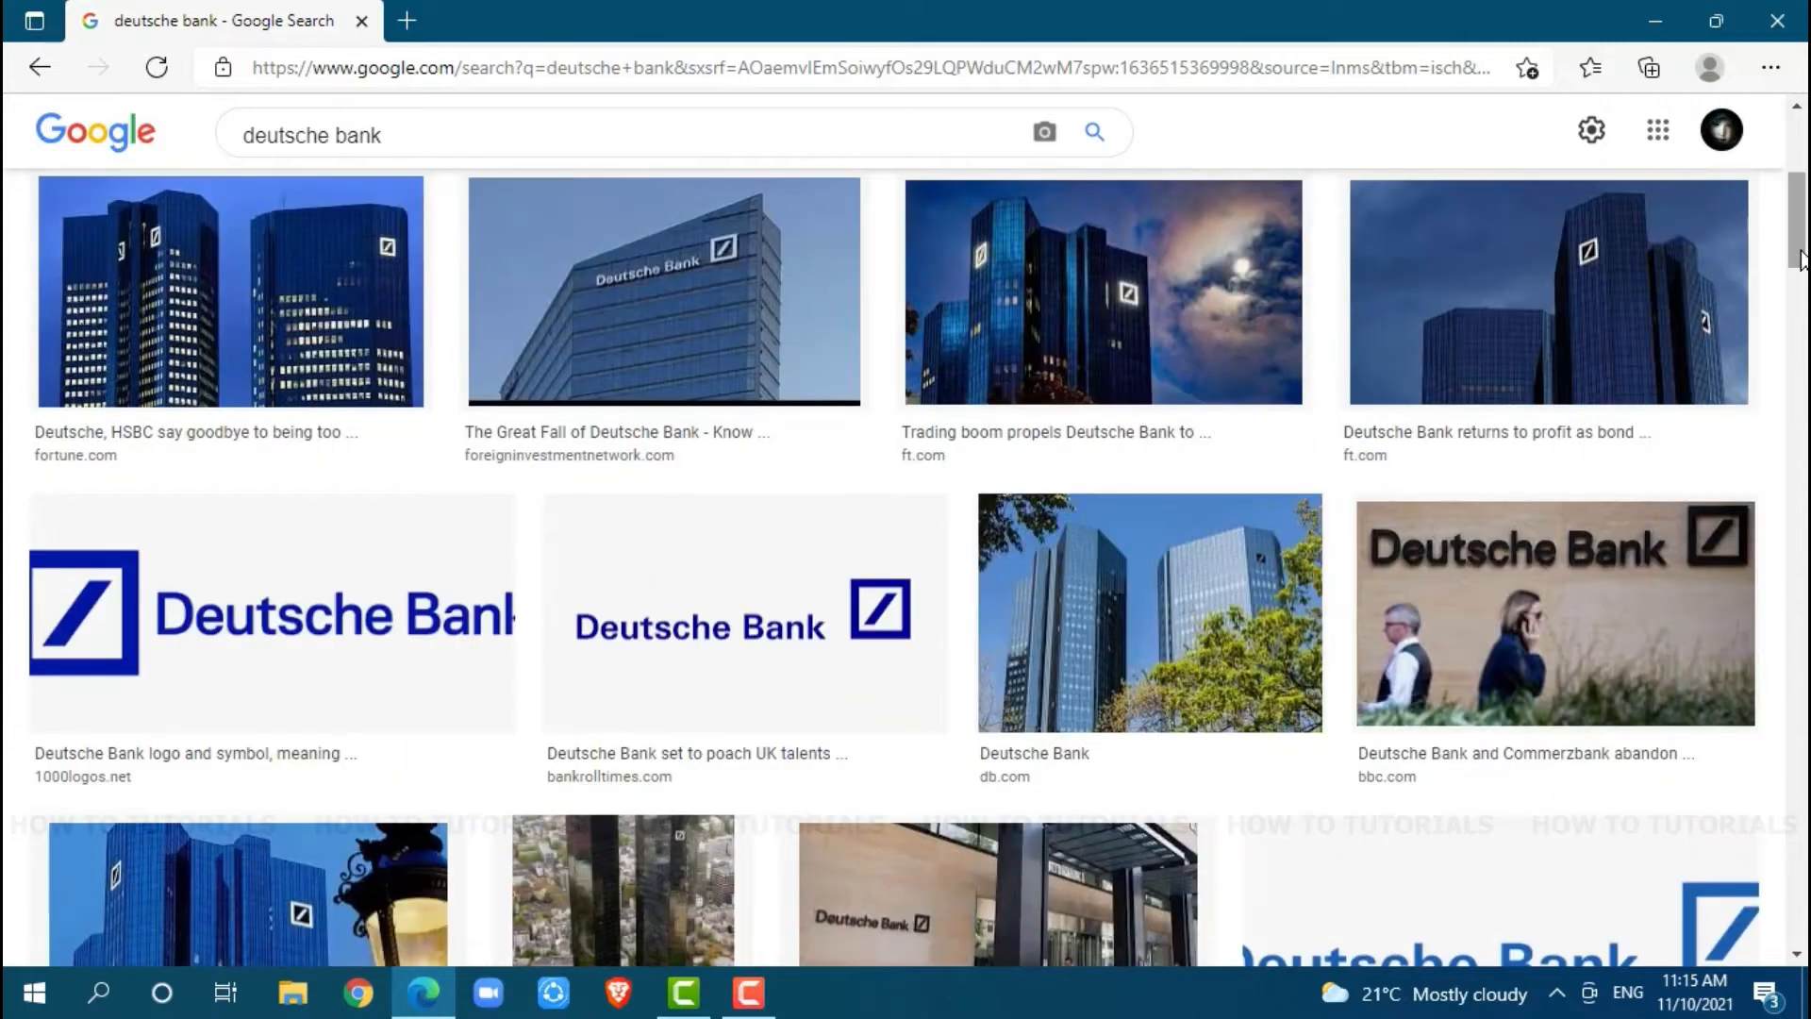
{"action": "scroll", "scroll_direction": "down", "scroll_amount": 3}
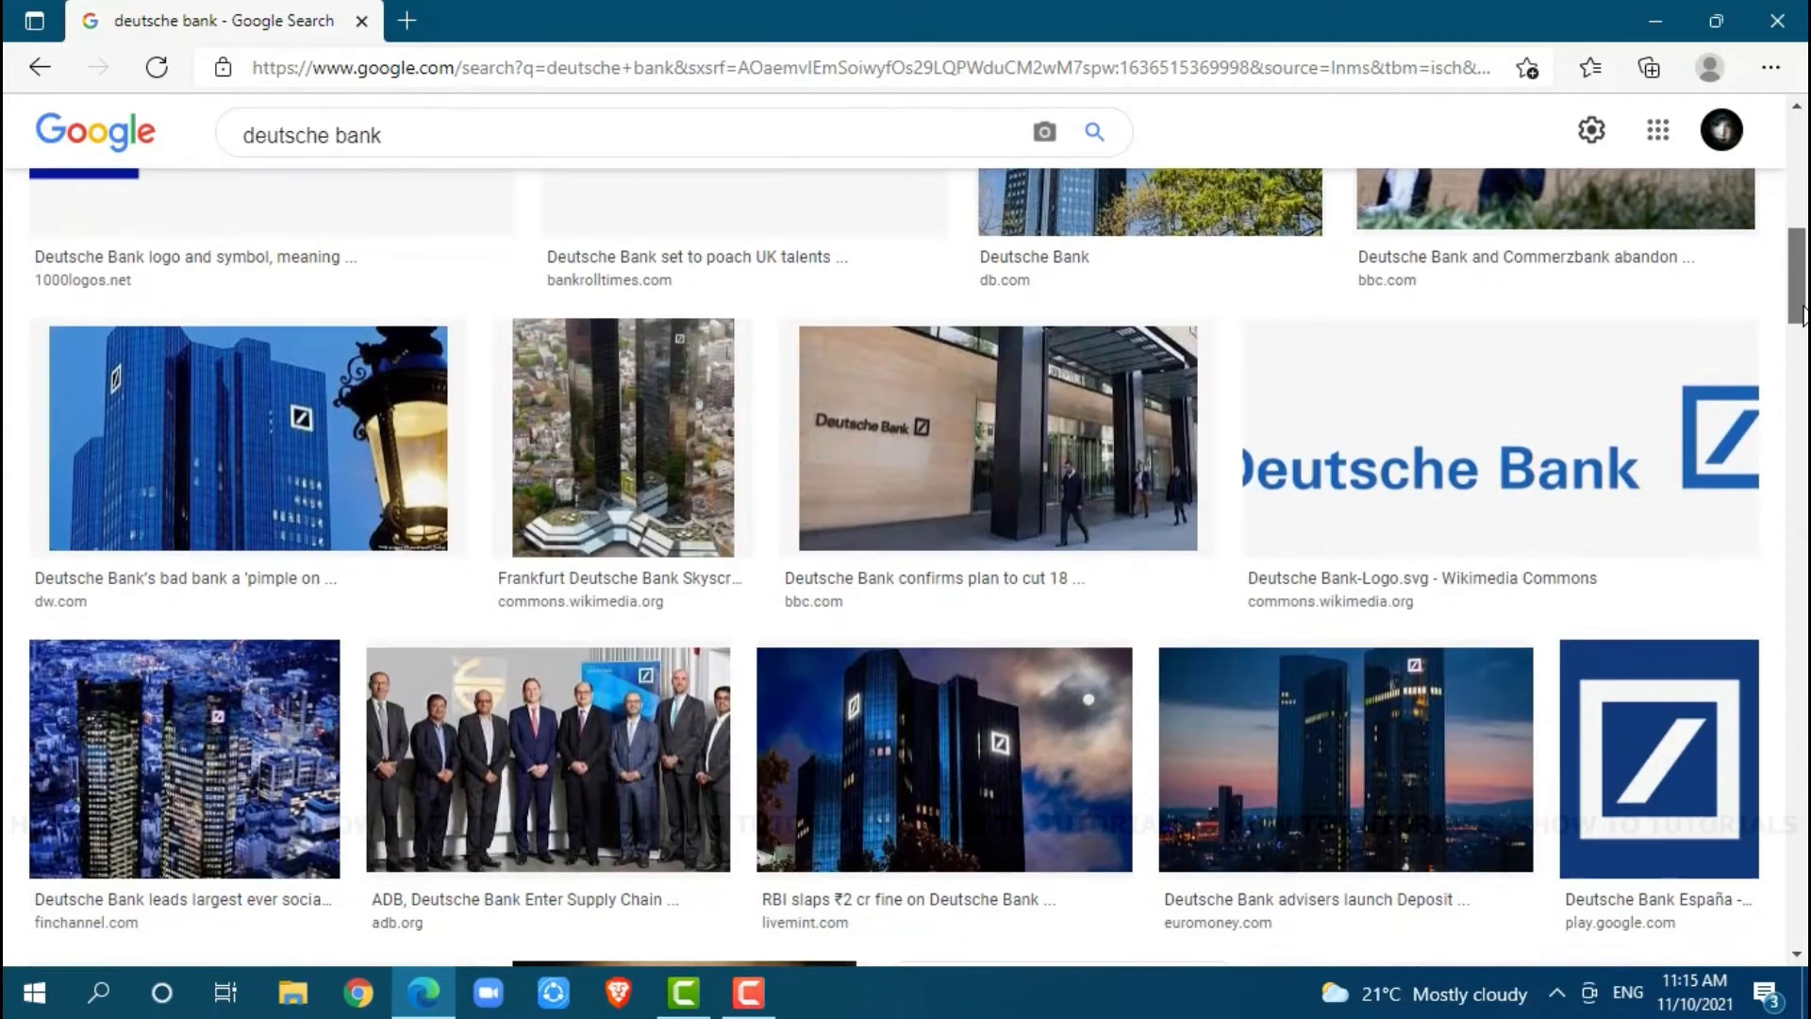
{"action": "scroll", "scroll_direction": "down", "scroll_amount": 3}
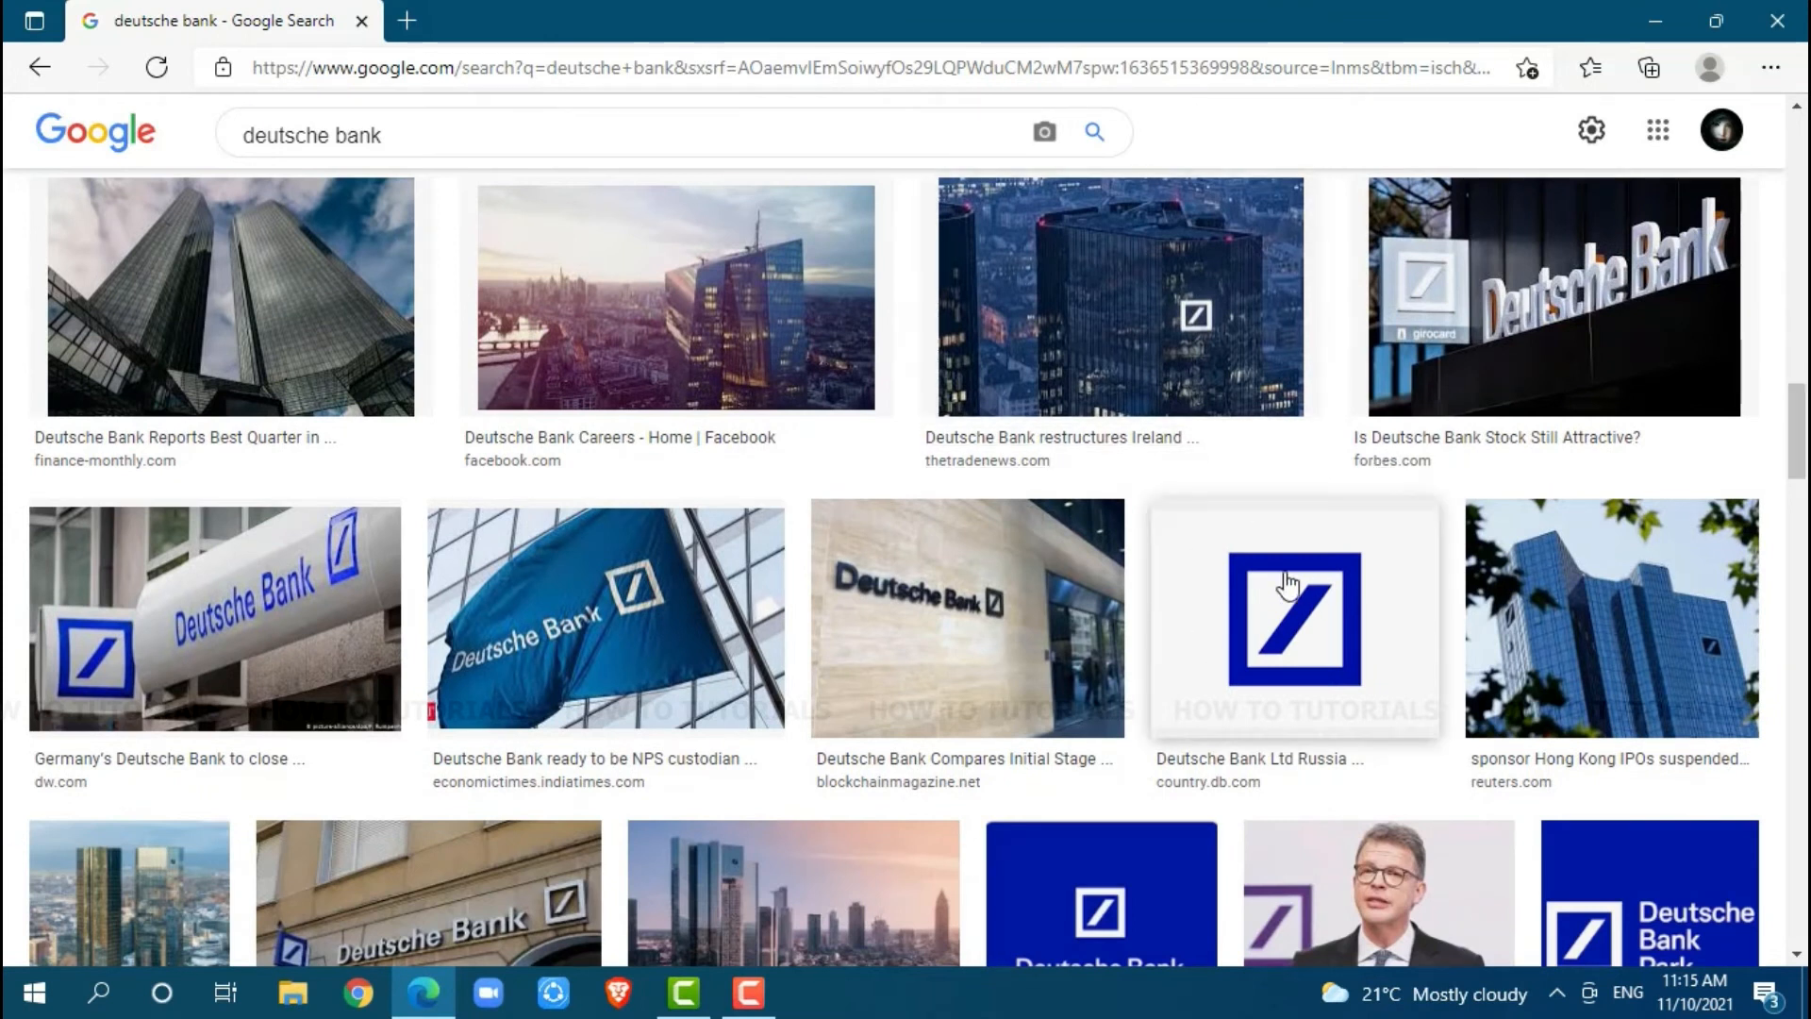
{"action": "mouse_move", "coordinate": [1143, 623]}
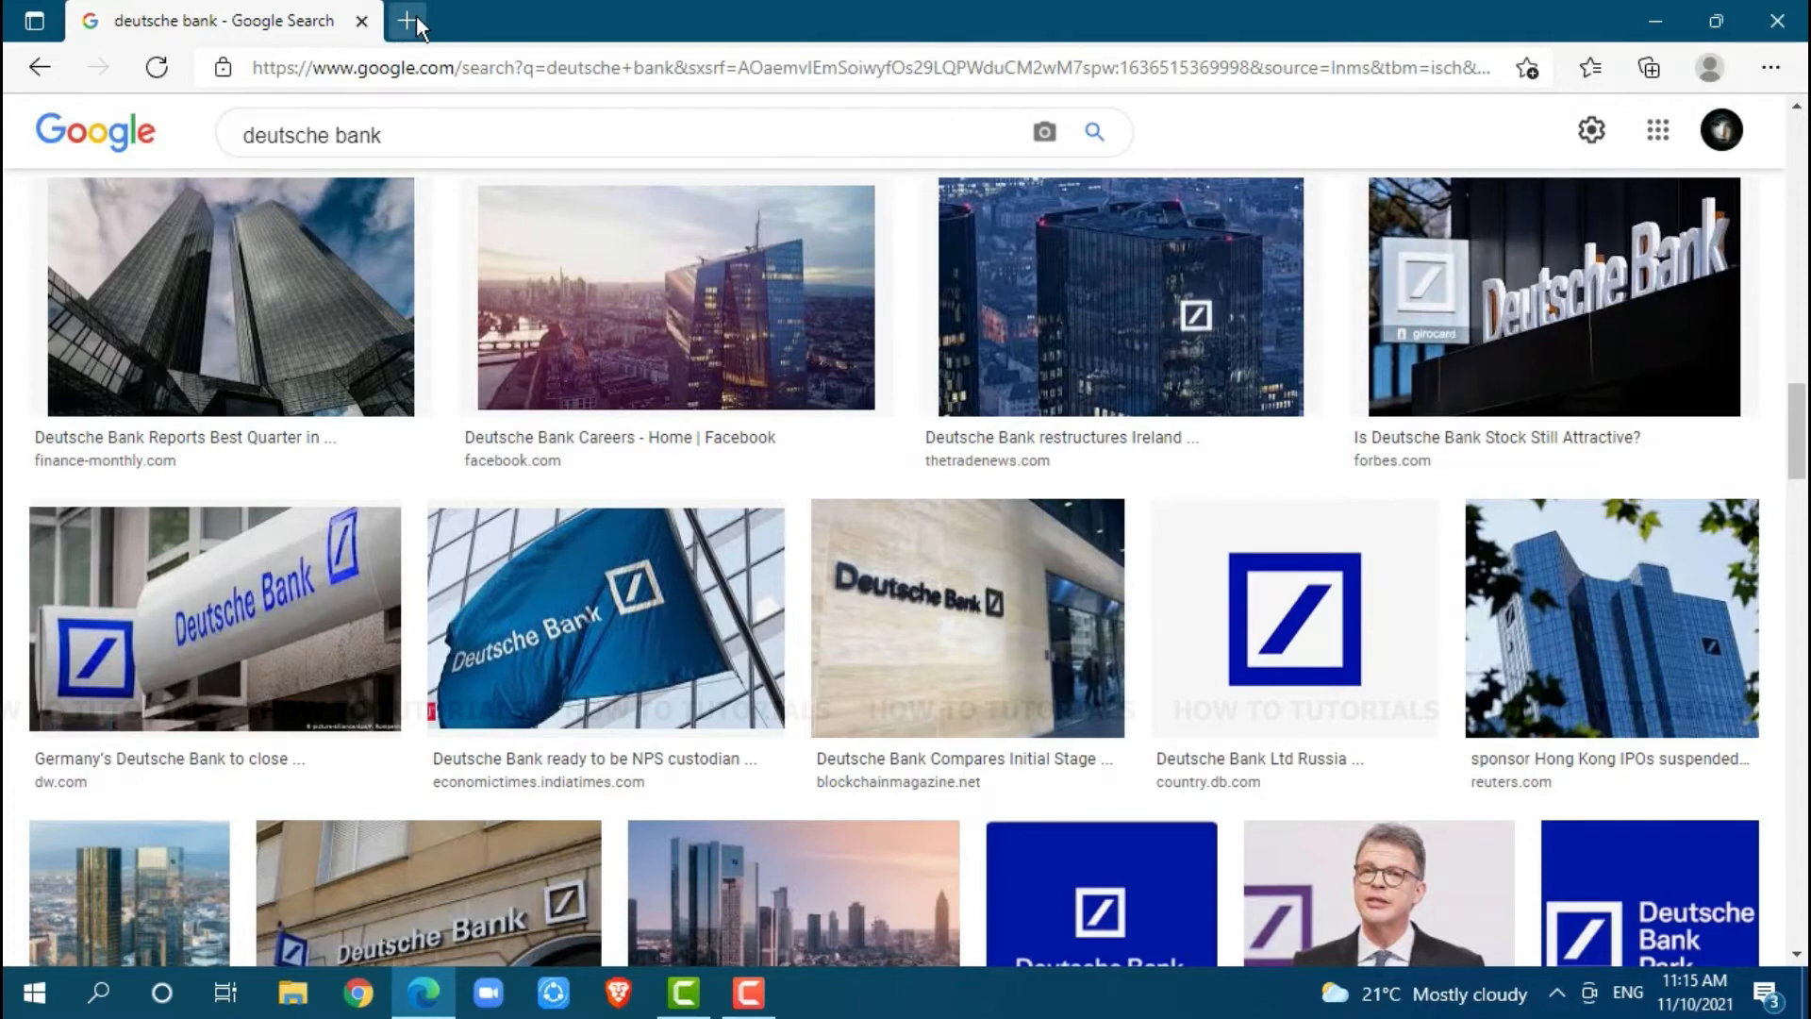
{"action": "left_click", "coordinate": [407, 20]}
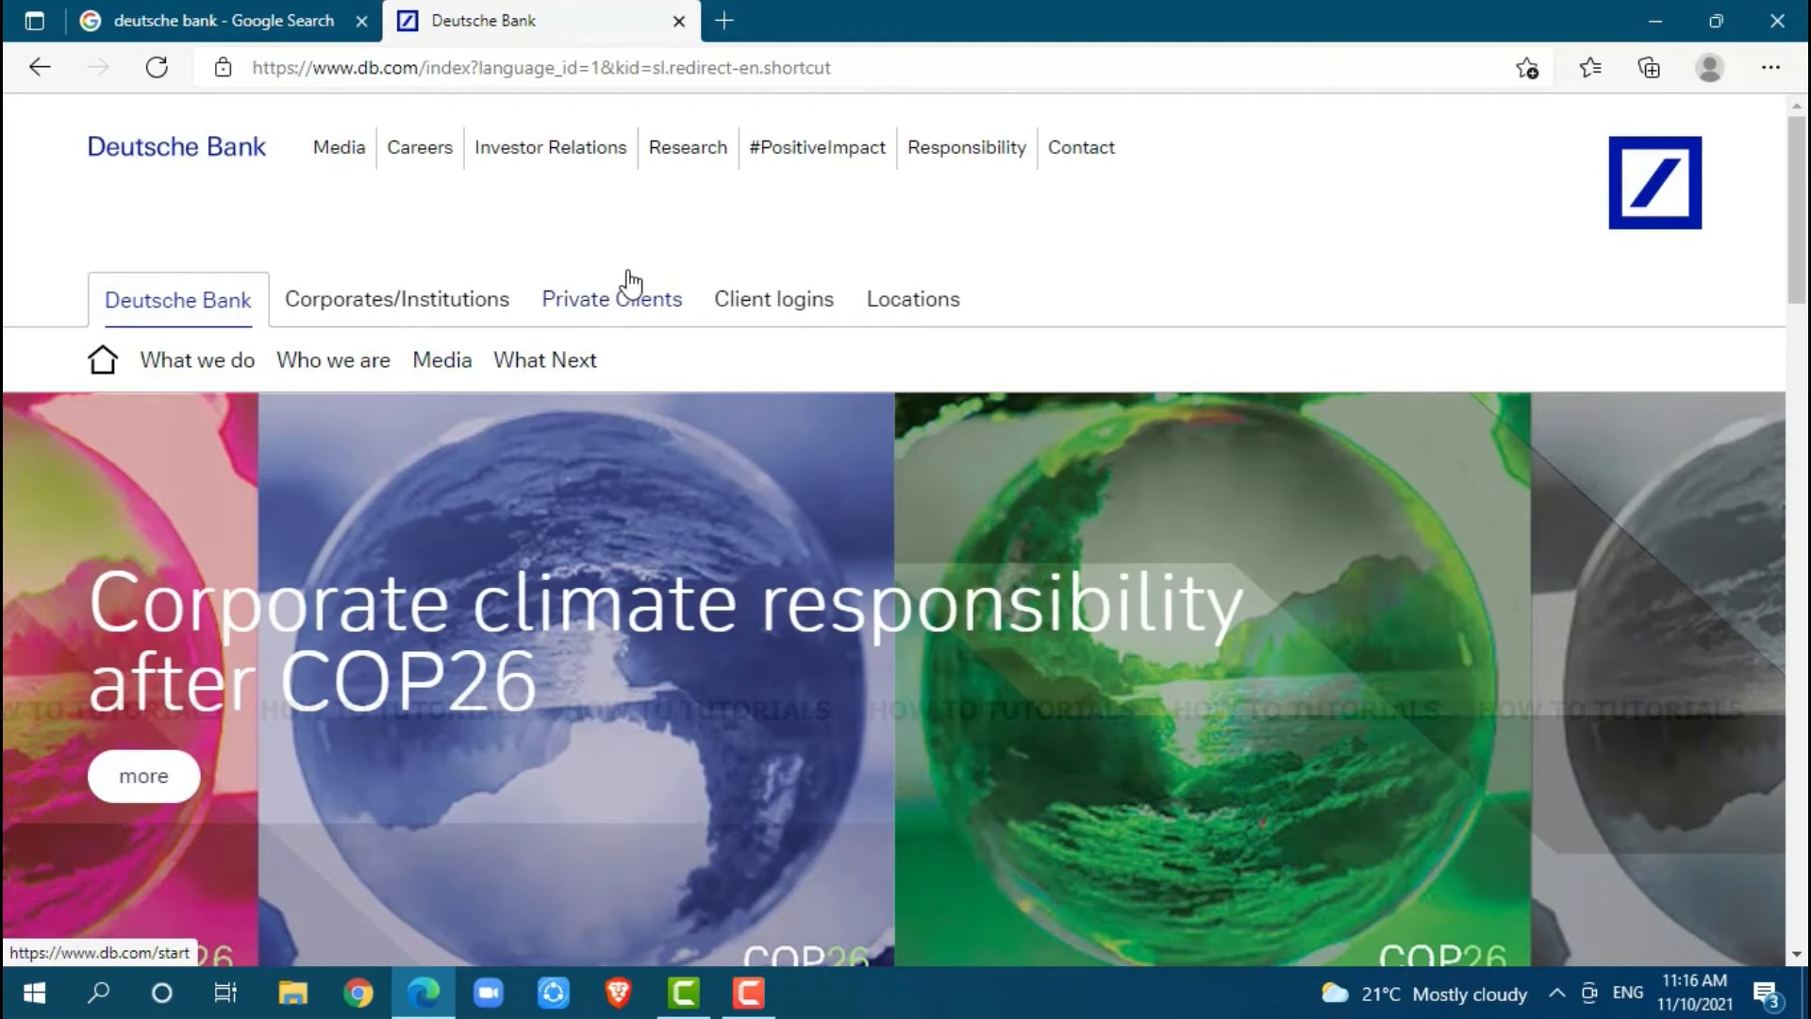
{"action": "left_click", "coordinate": [611, 298]}
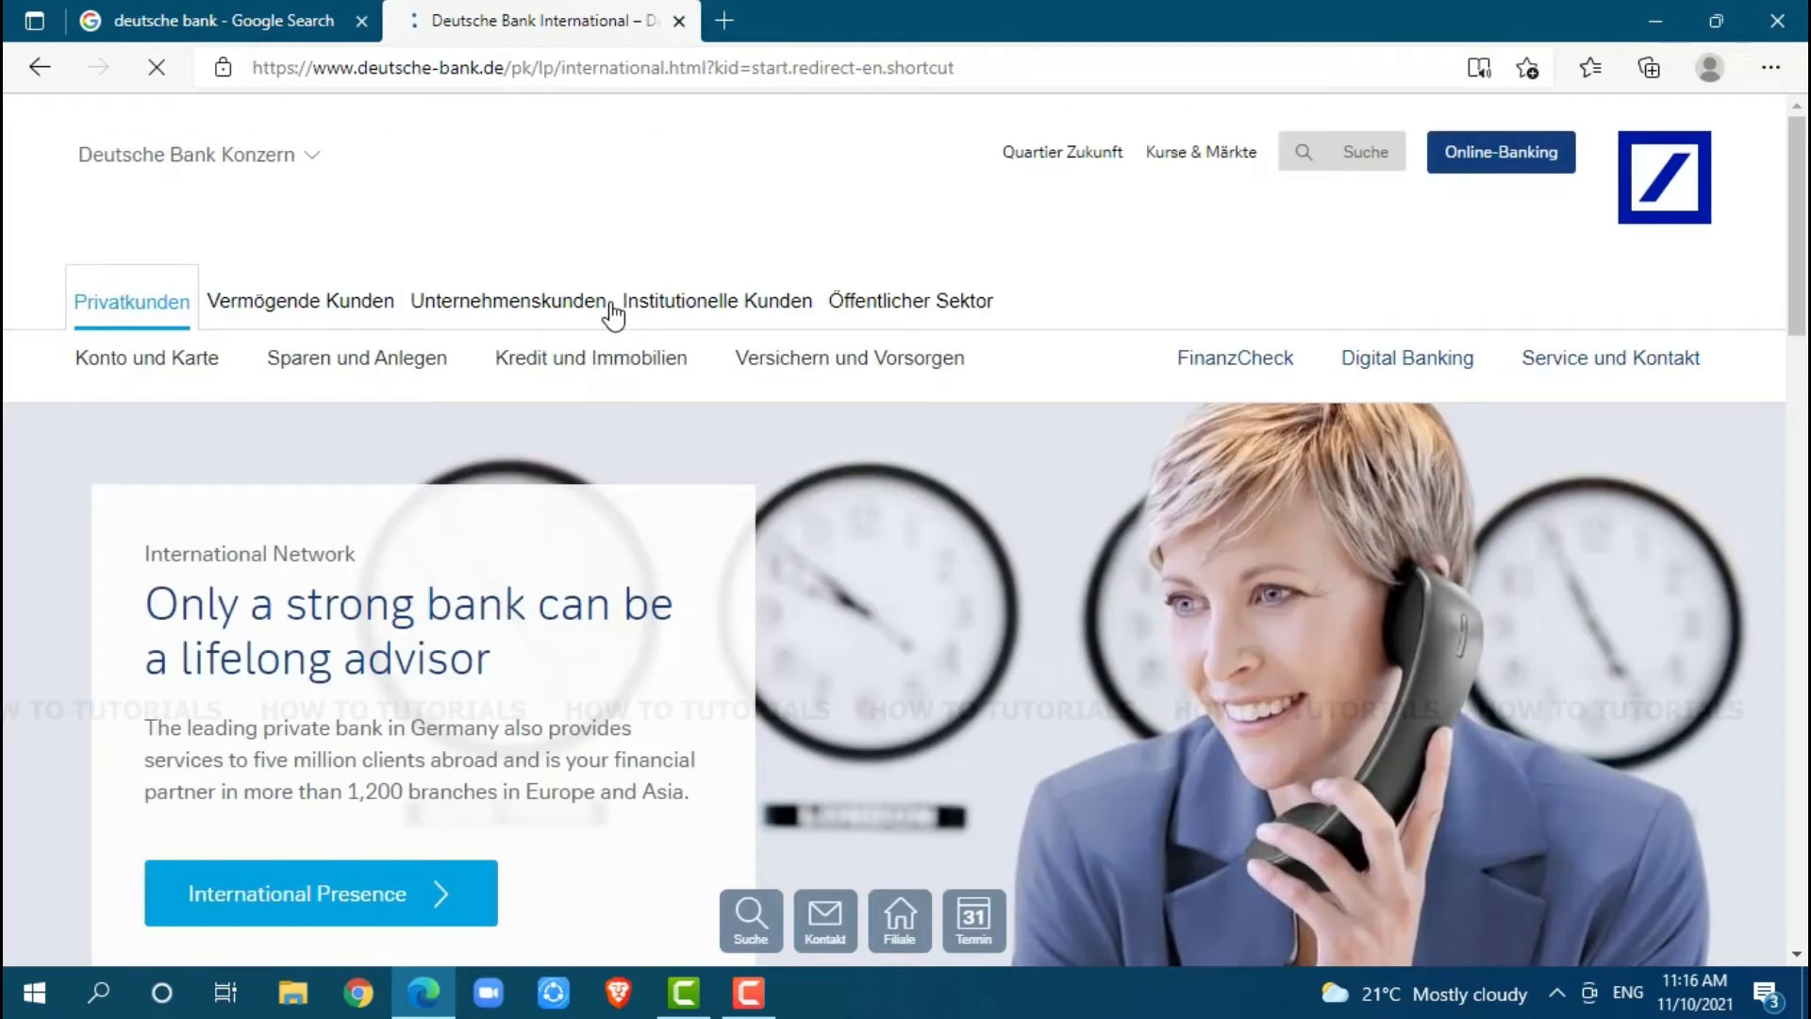
{"action": "mouse_move", "coordinate": [766, 259]}
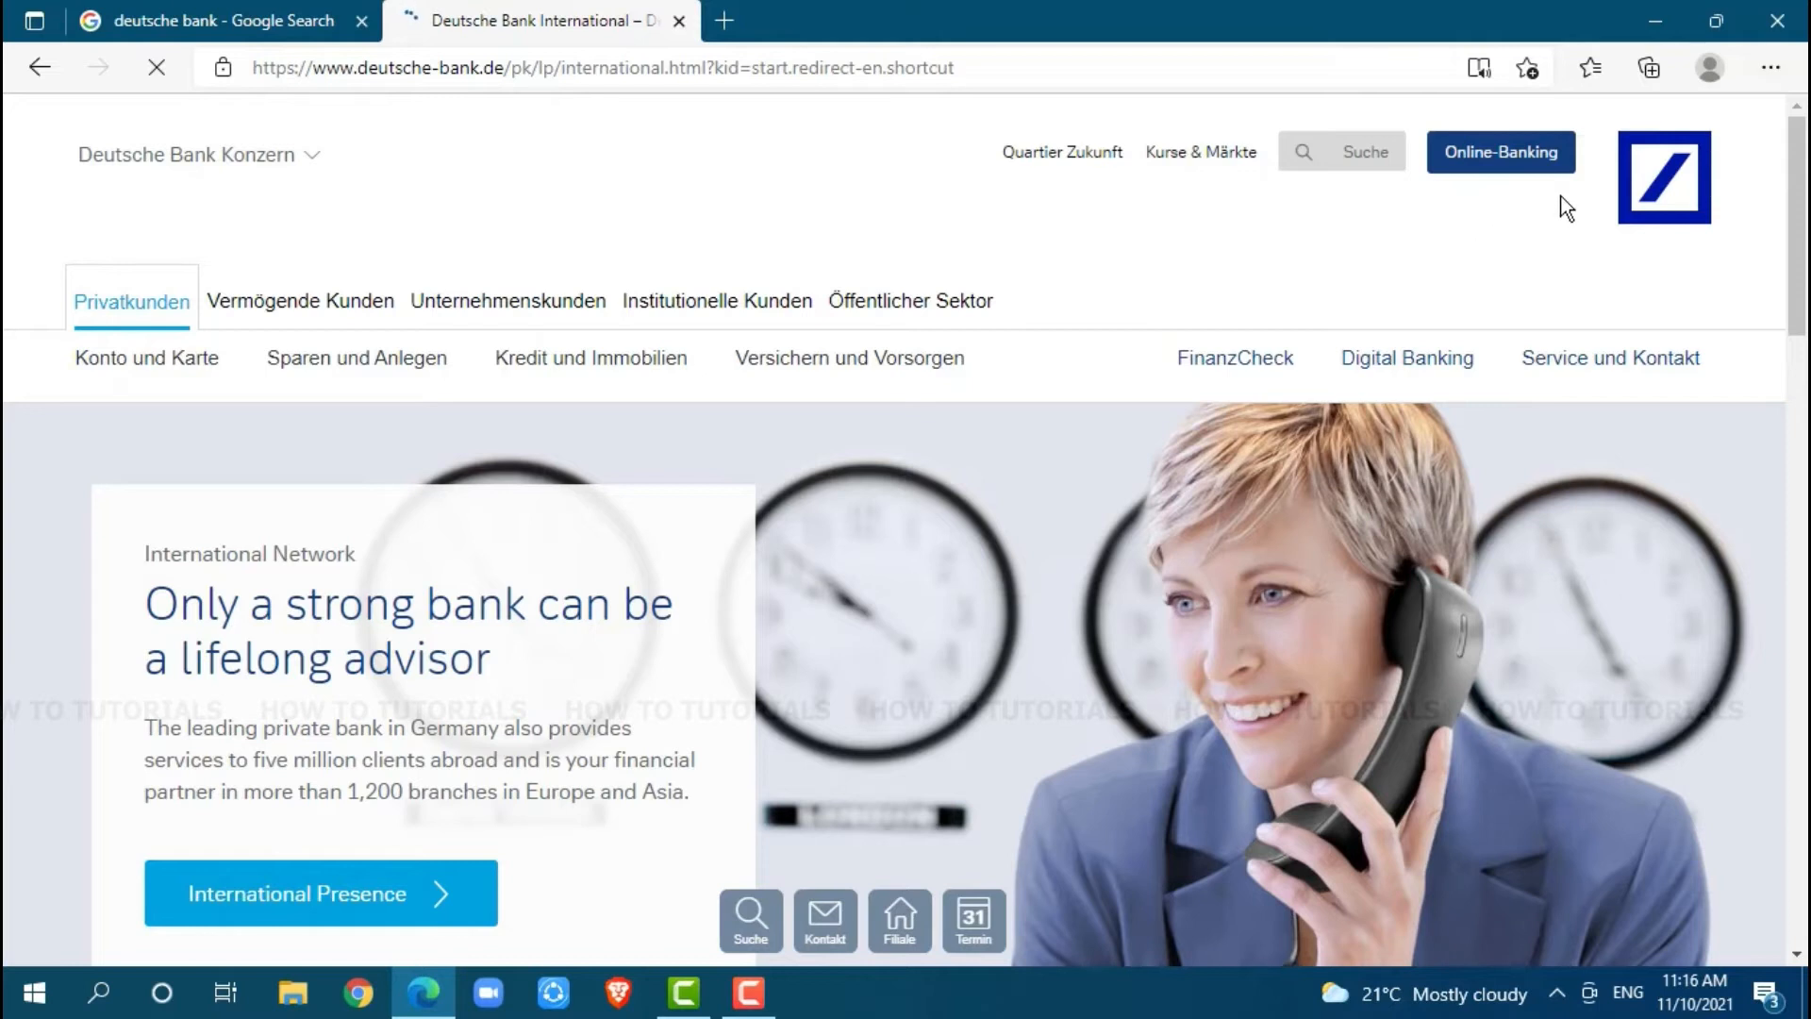
{"action": "mouse_move", "coordinate": [1499, 177]}
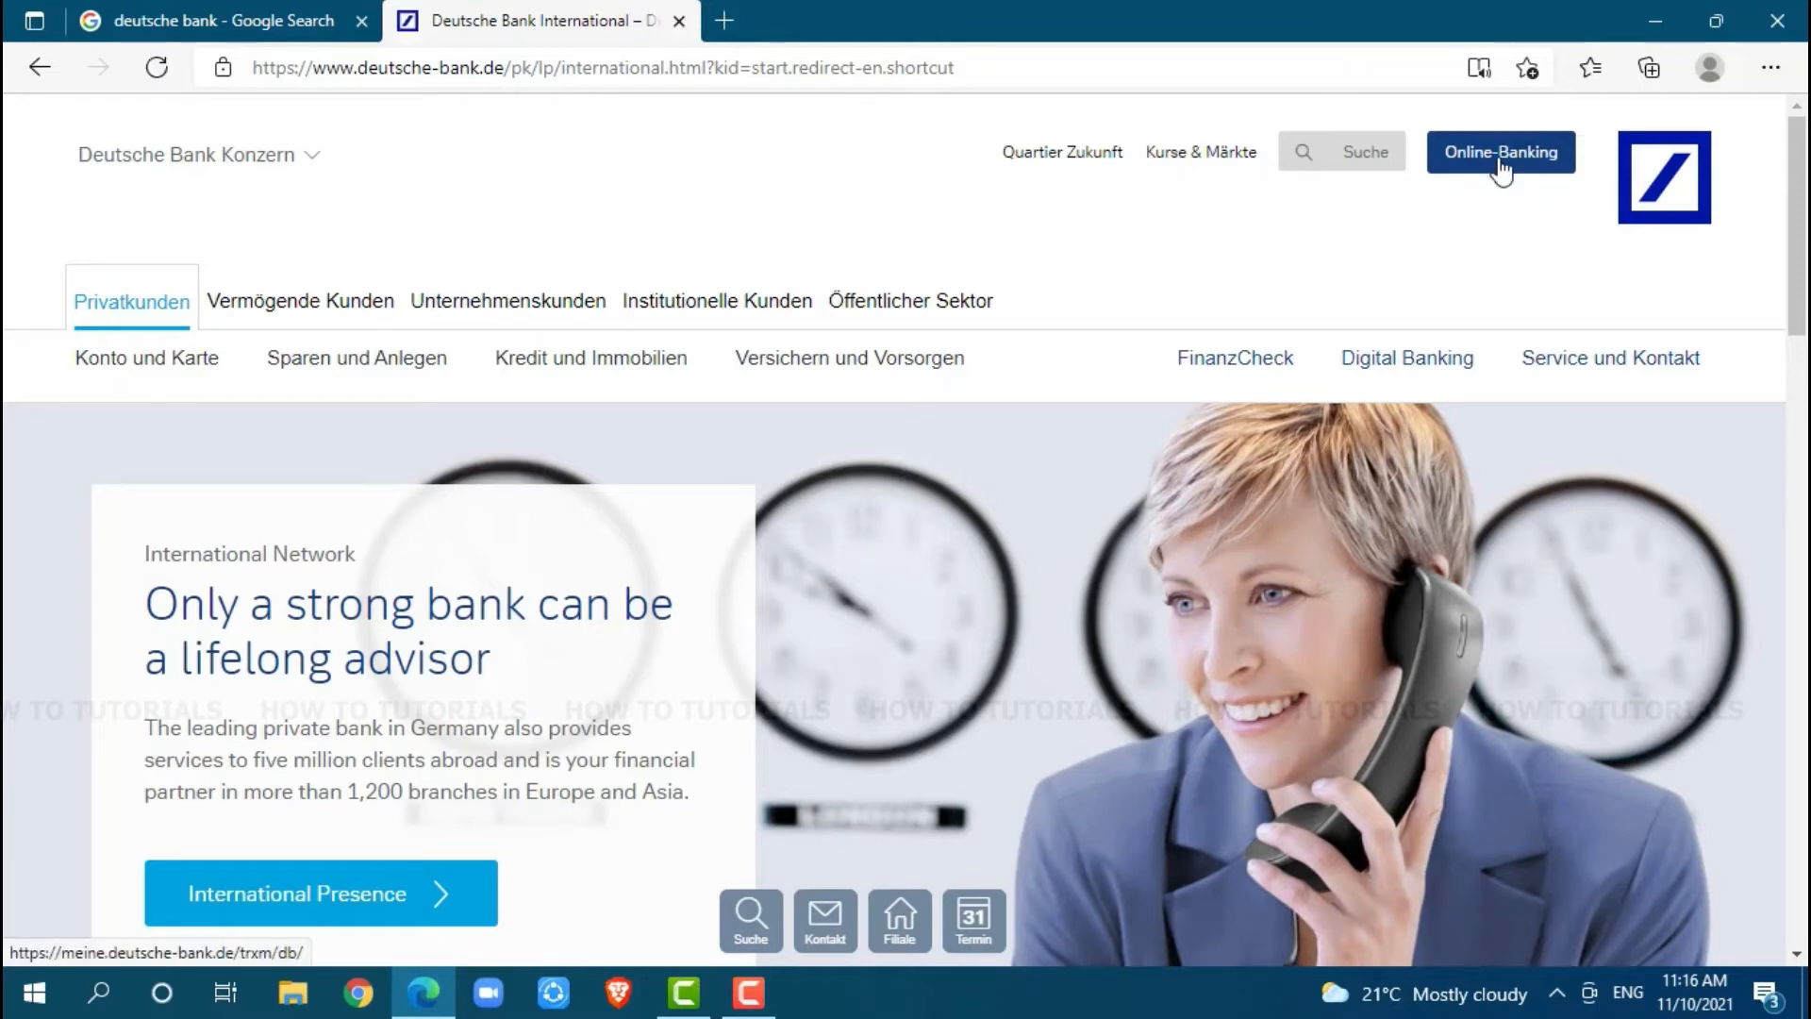
{"action": "left_click", "coordinate": [1501, 151]}
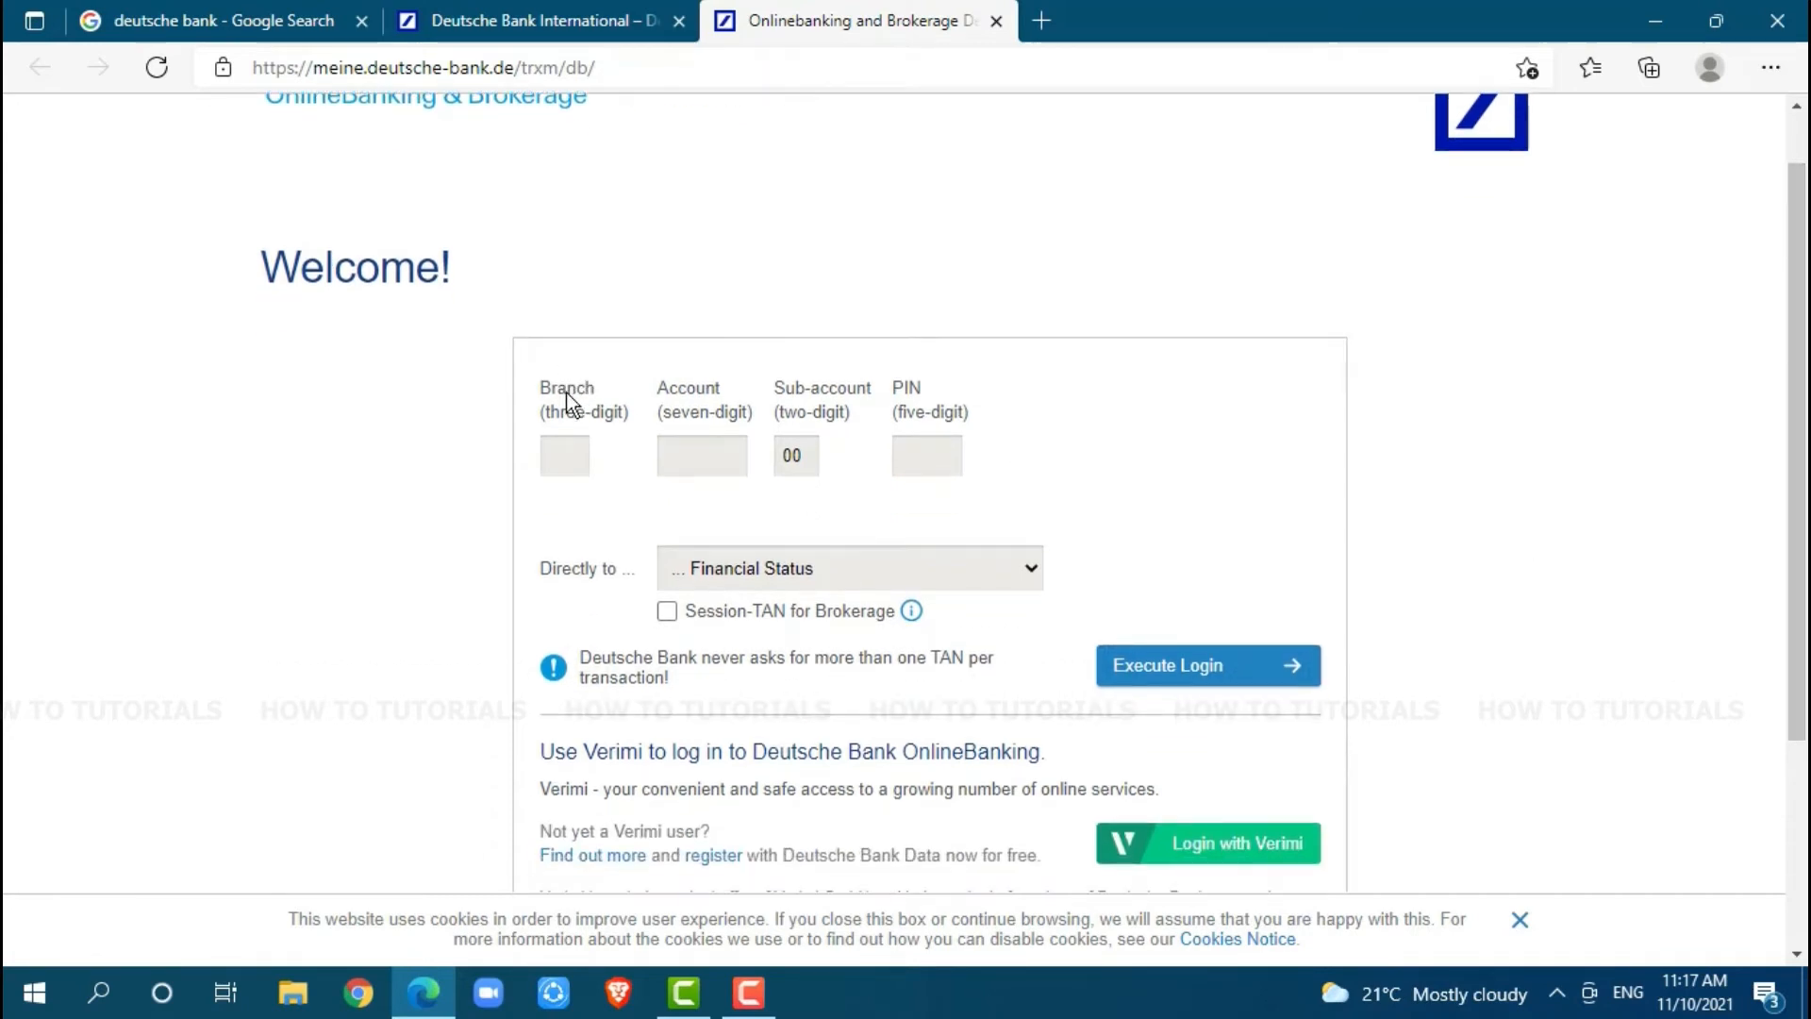
{"action": "left_click", "coordinate": [566, 455]}
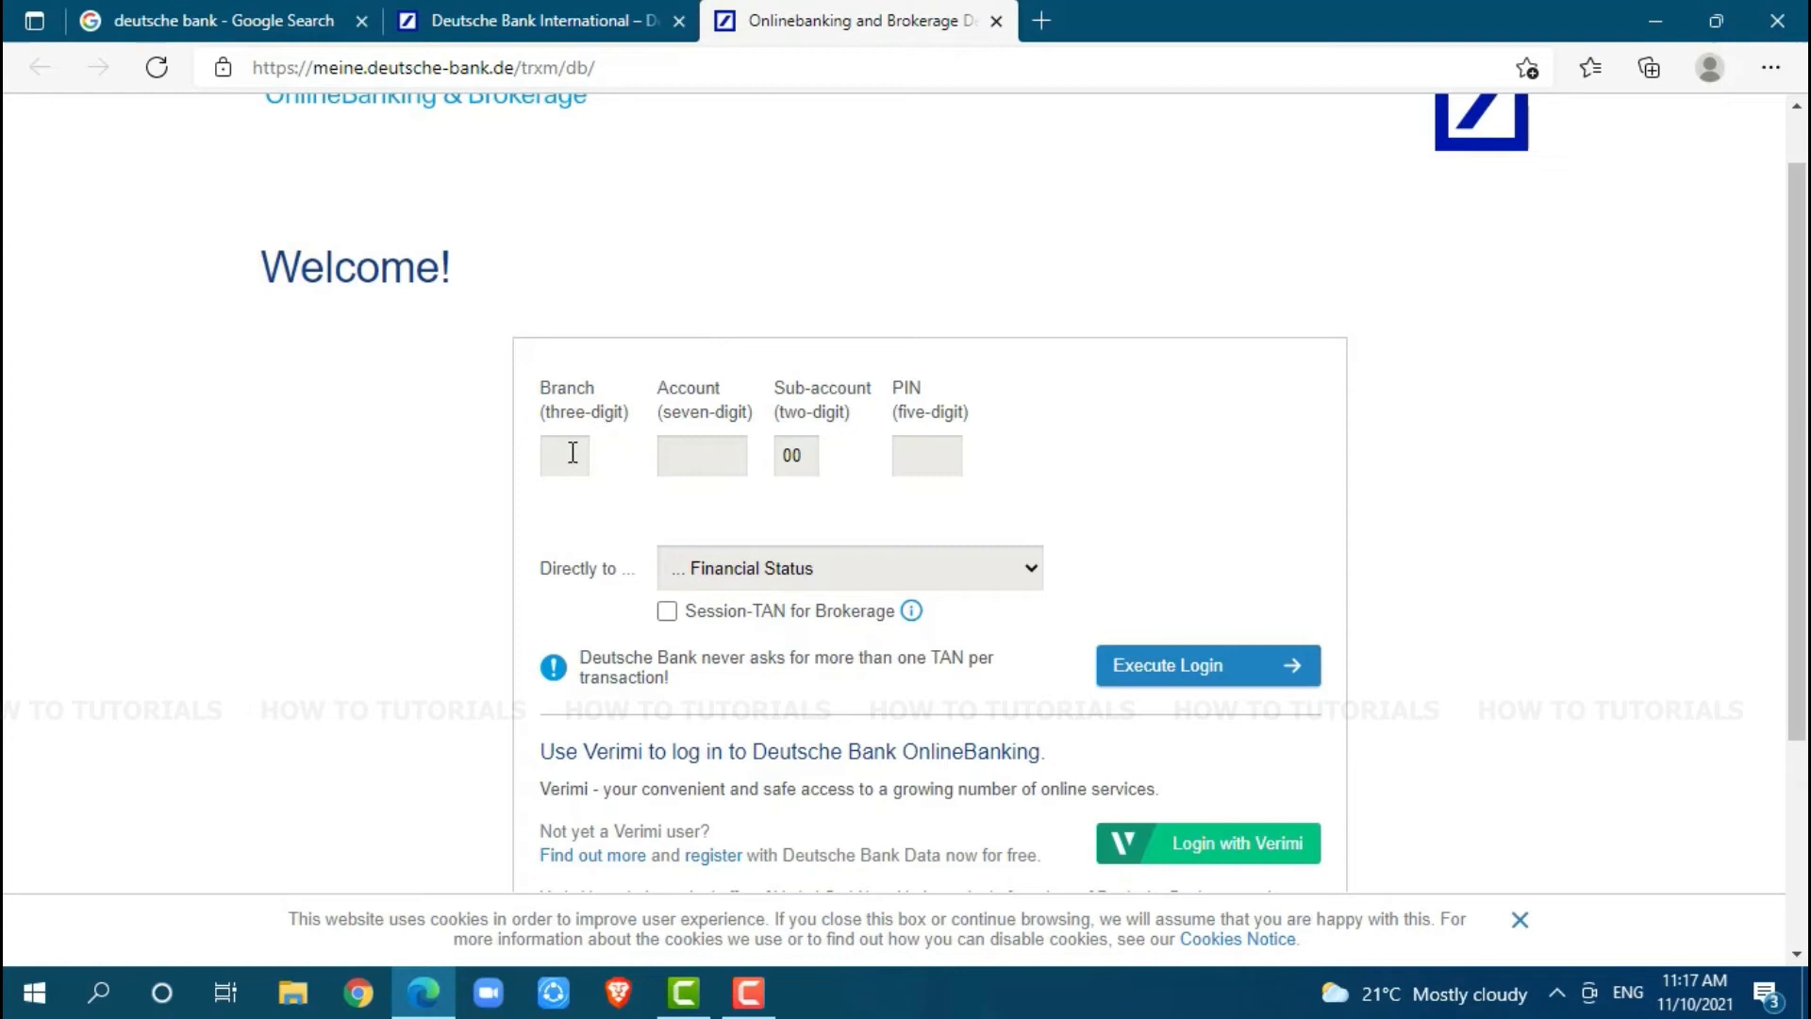
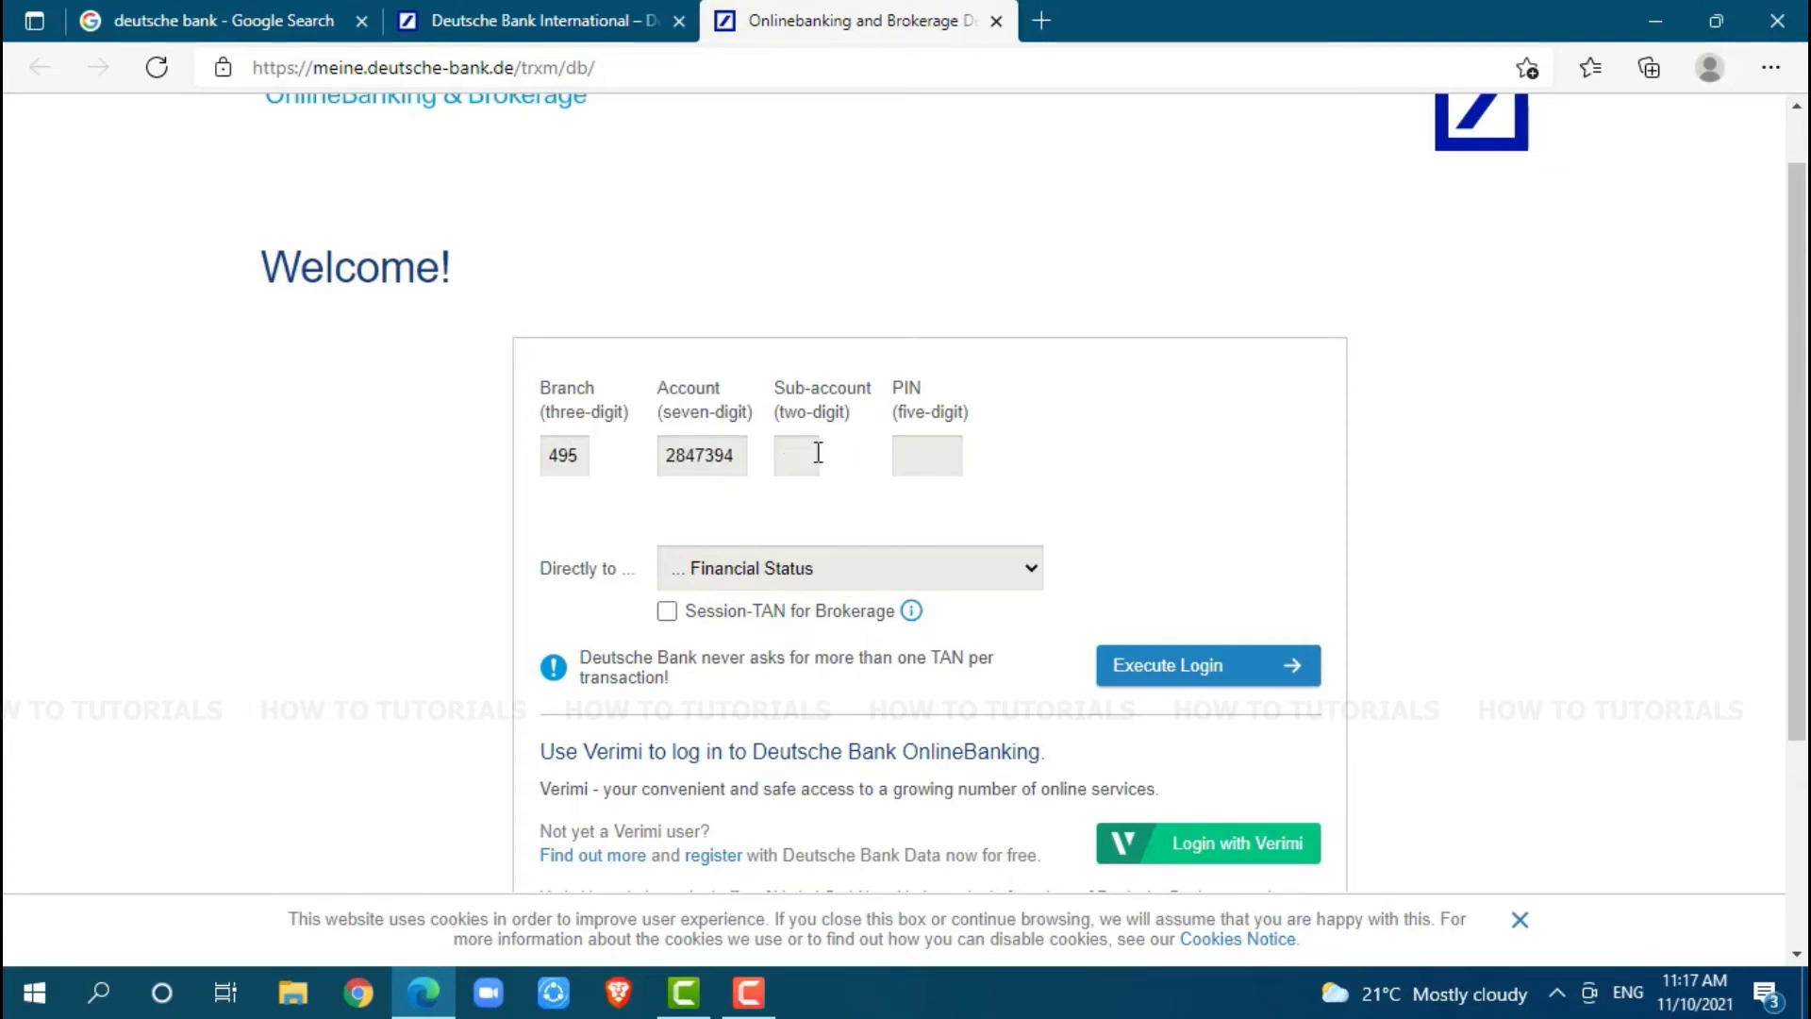
{"action": "left_click", "coordinate": [796, 455]}
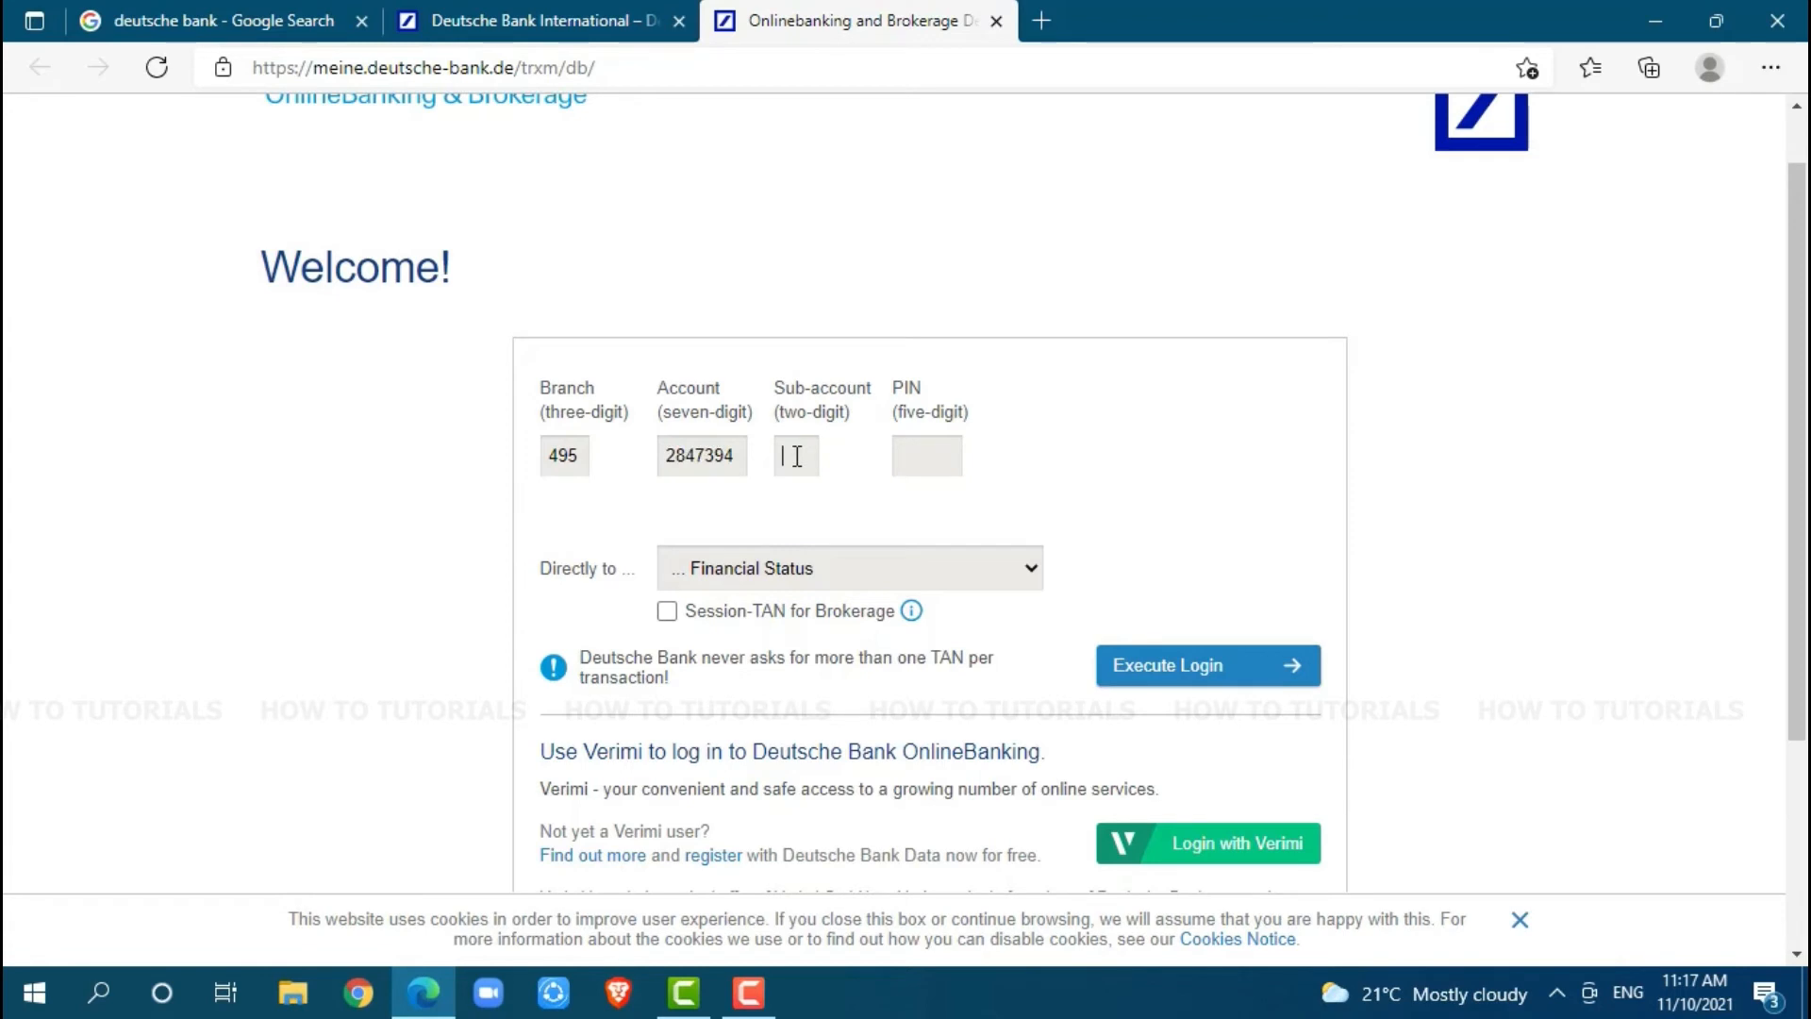
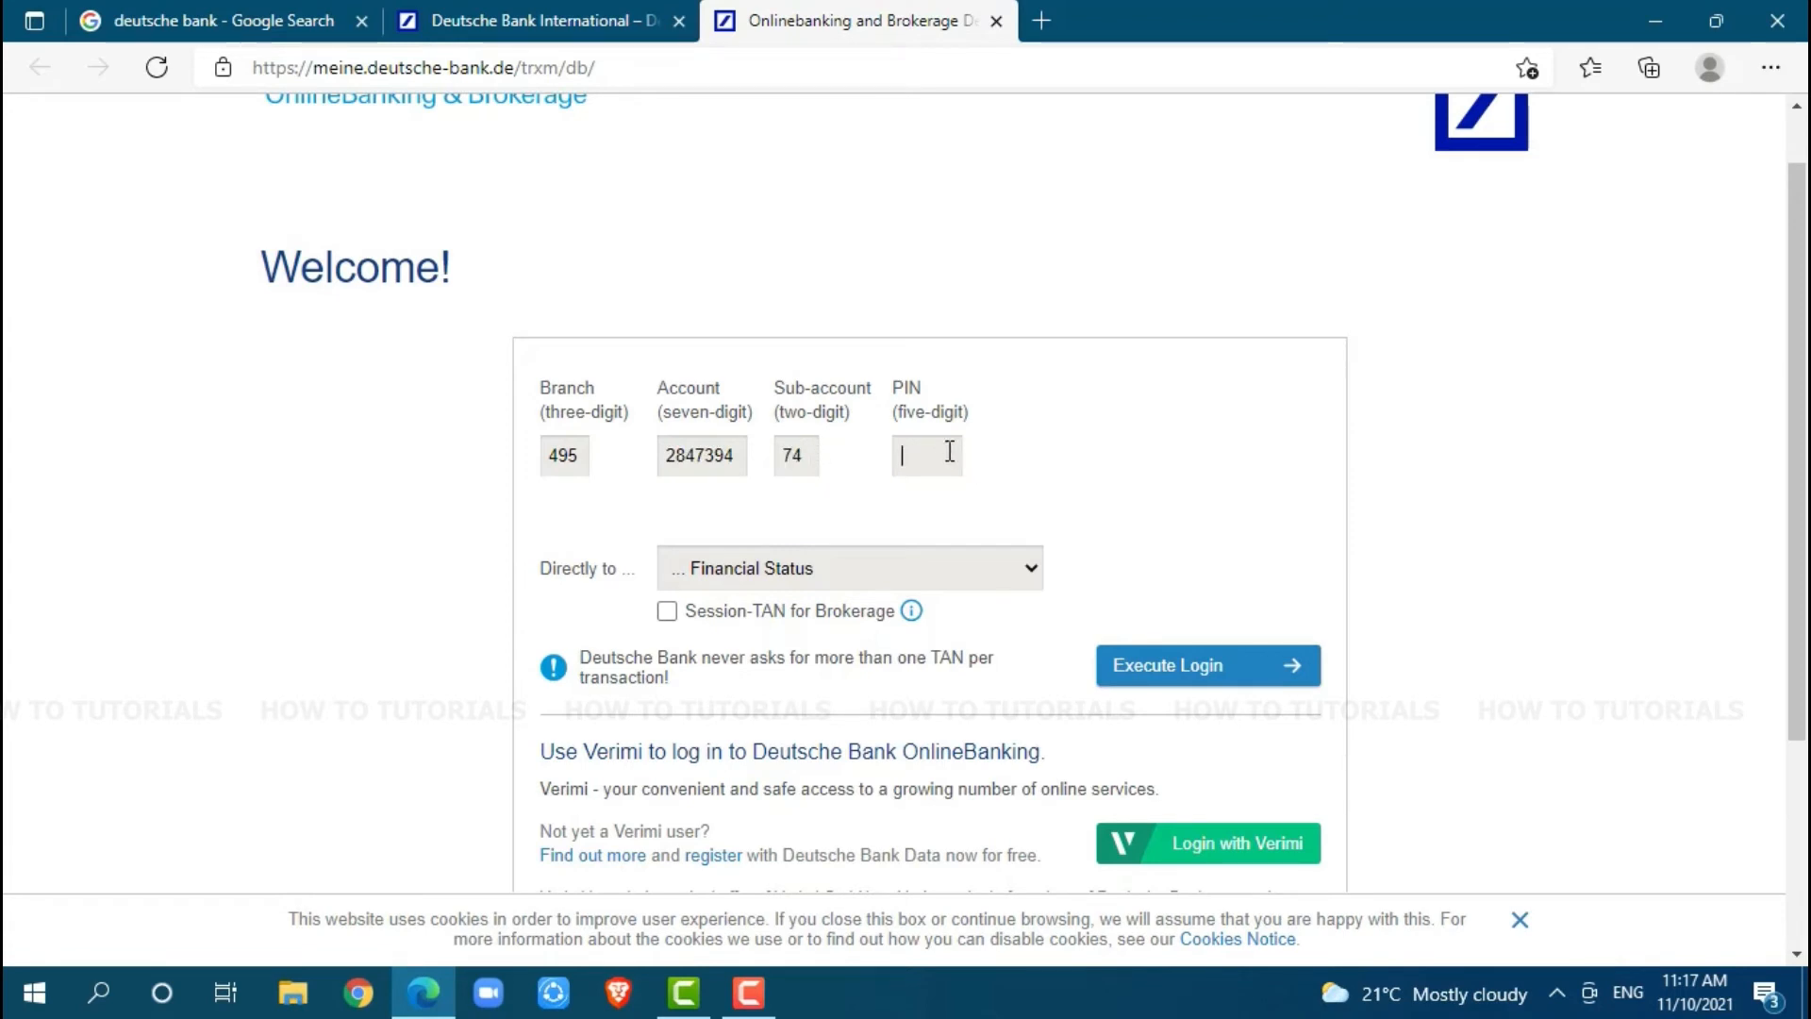
{"action": "mouse_move", "coordinate": [1064, 434]}
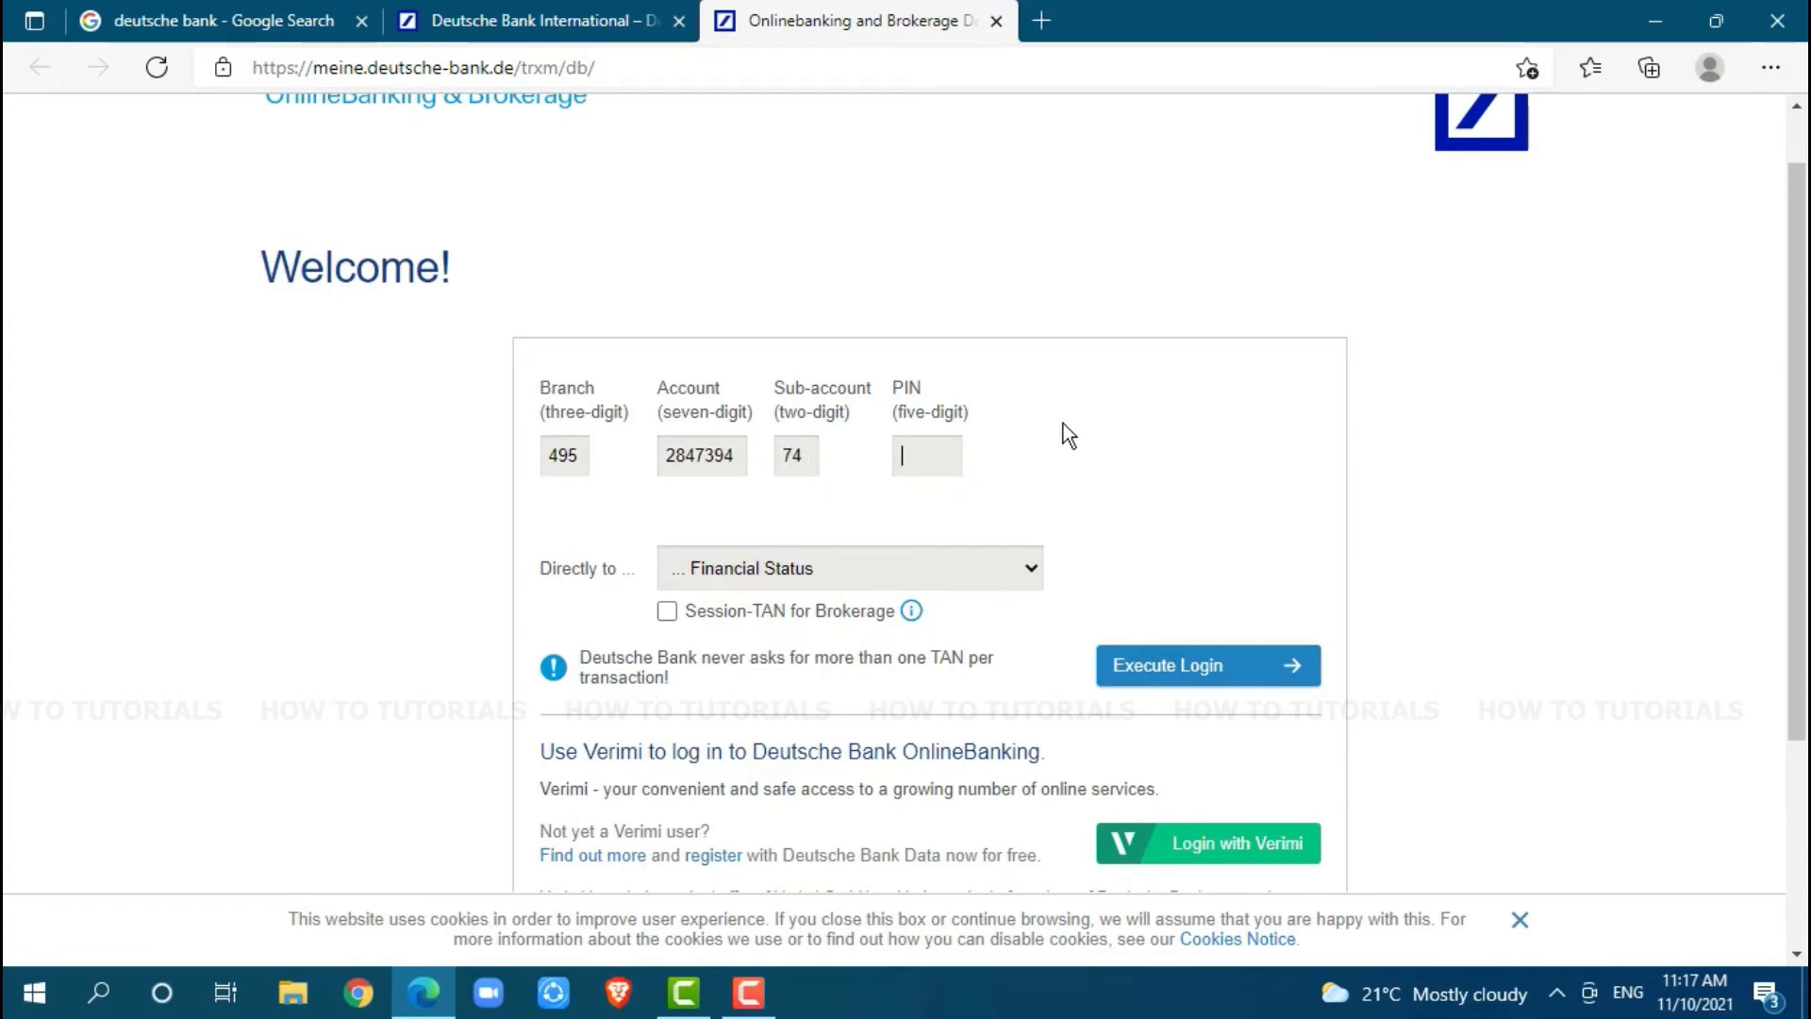
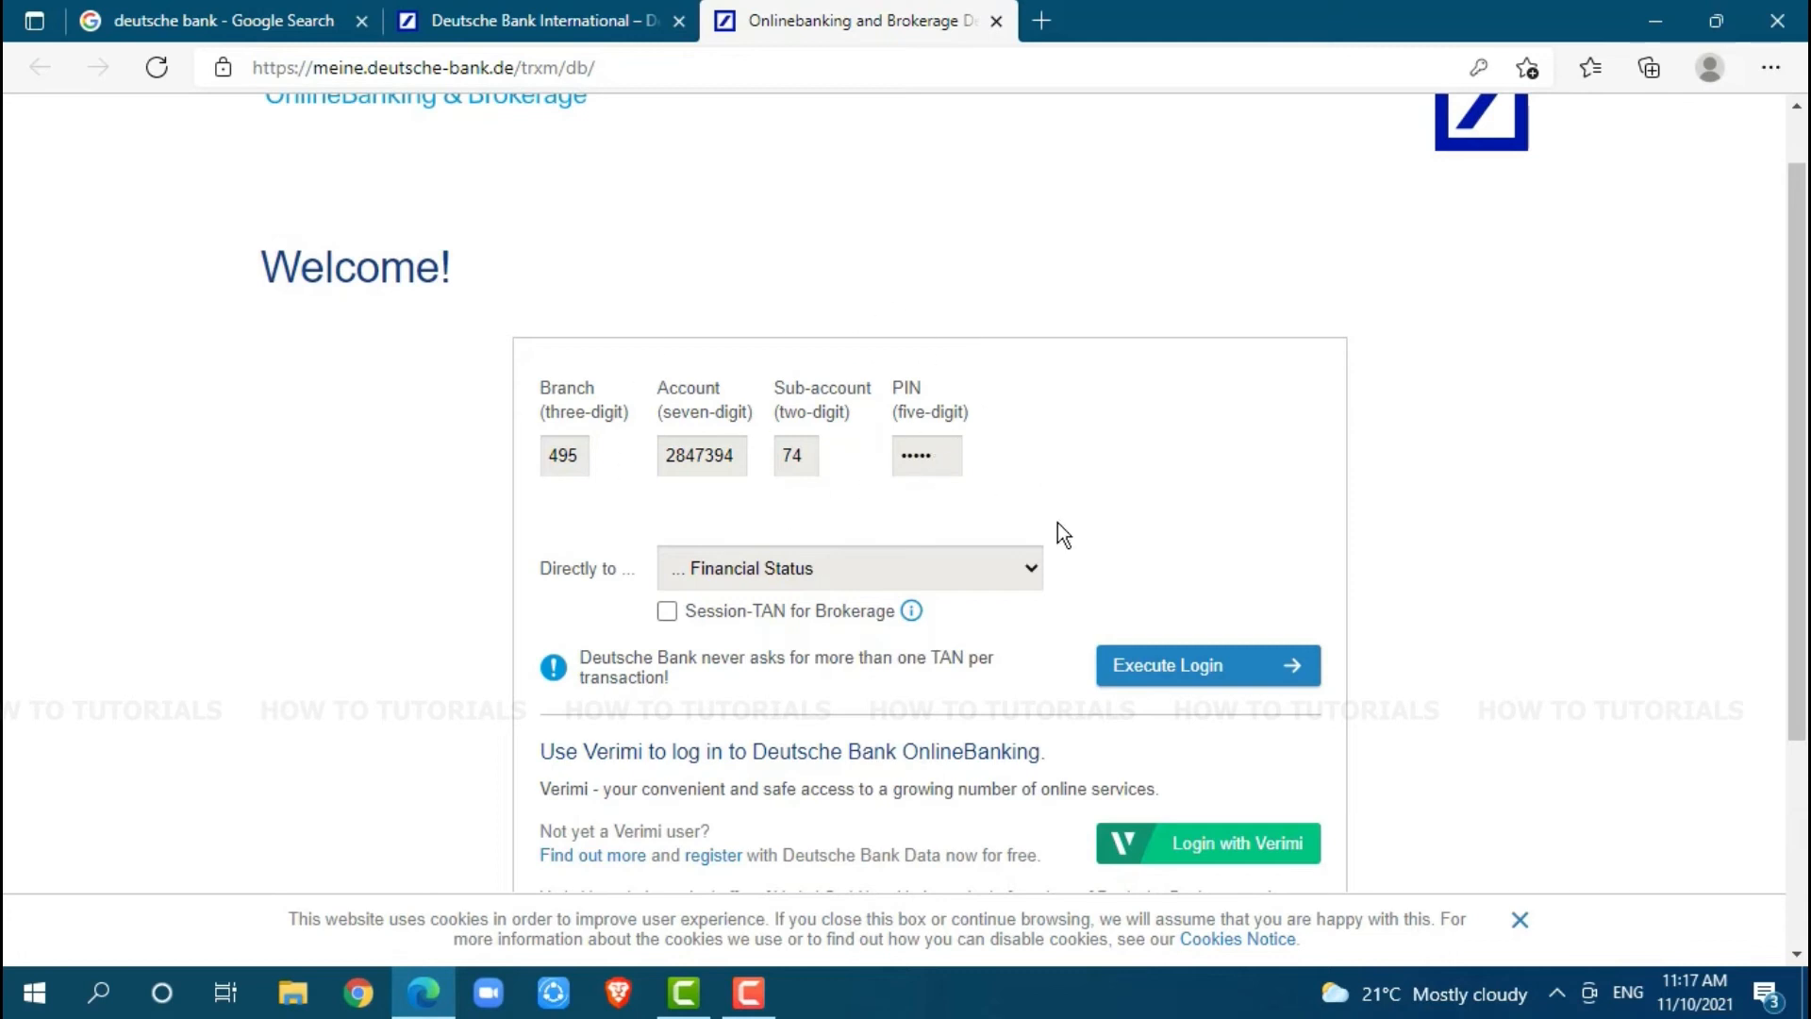
{"action": "mouse_move", "coordinate": [1040, 573]}
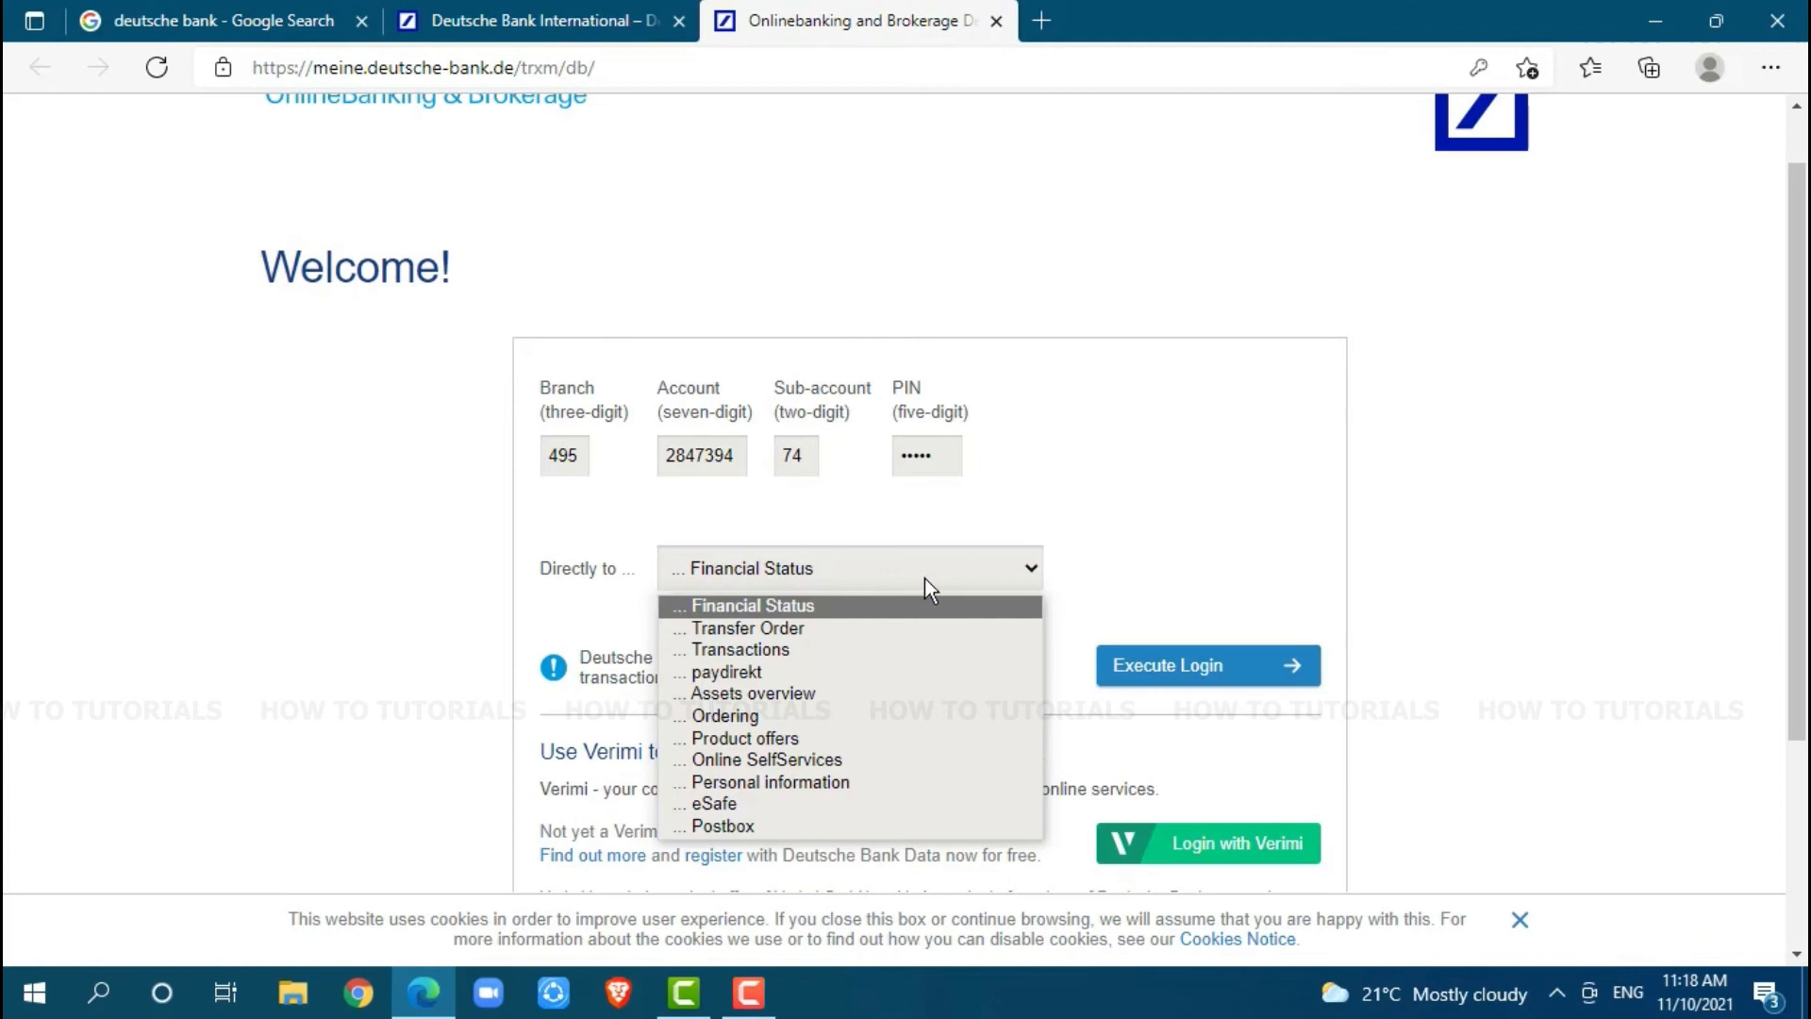
{"action": "mouse_move", "coordinate": [792, 758]}
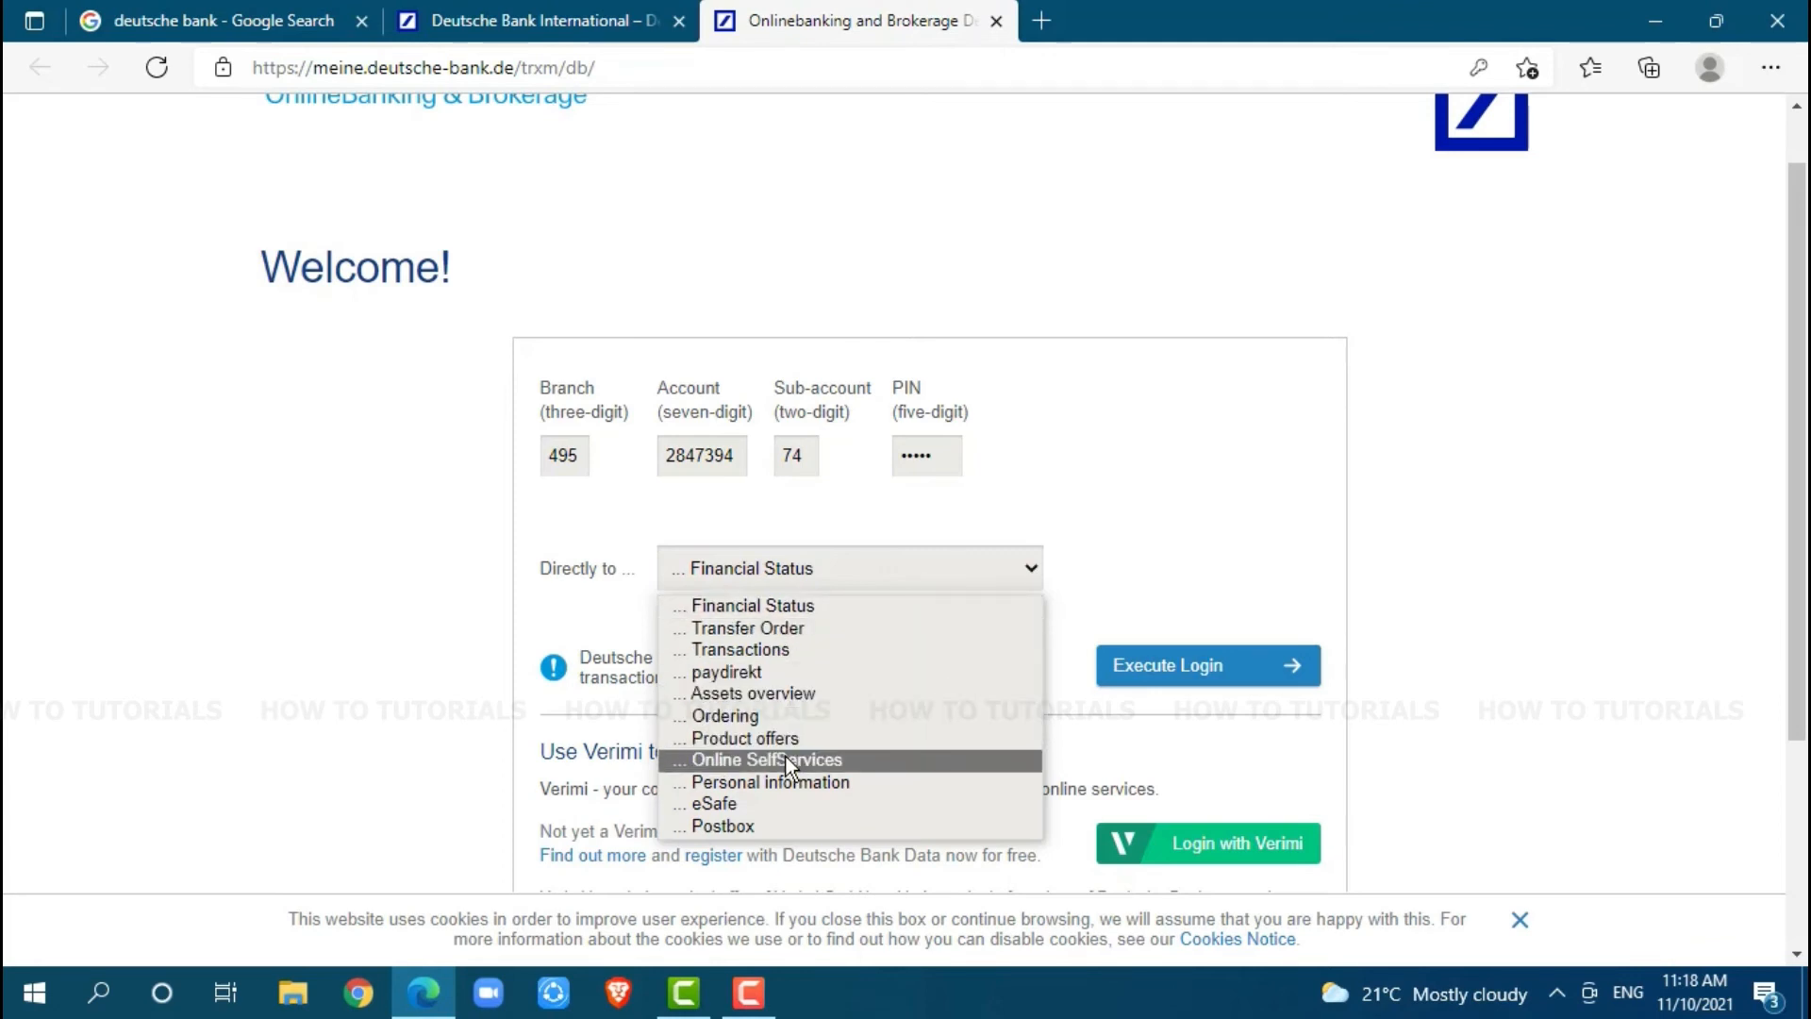
- Choose '... Online SelfServices' as the Directly-to destination and tick Session-TAN for Brokerage
{"action": "left_click", "coordinate": [766, 758]}
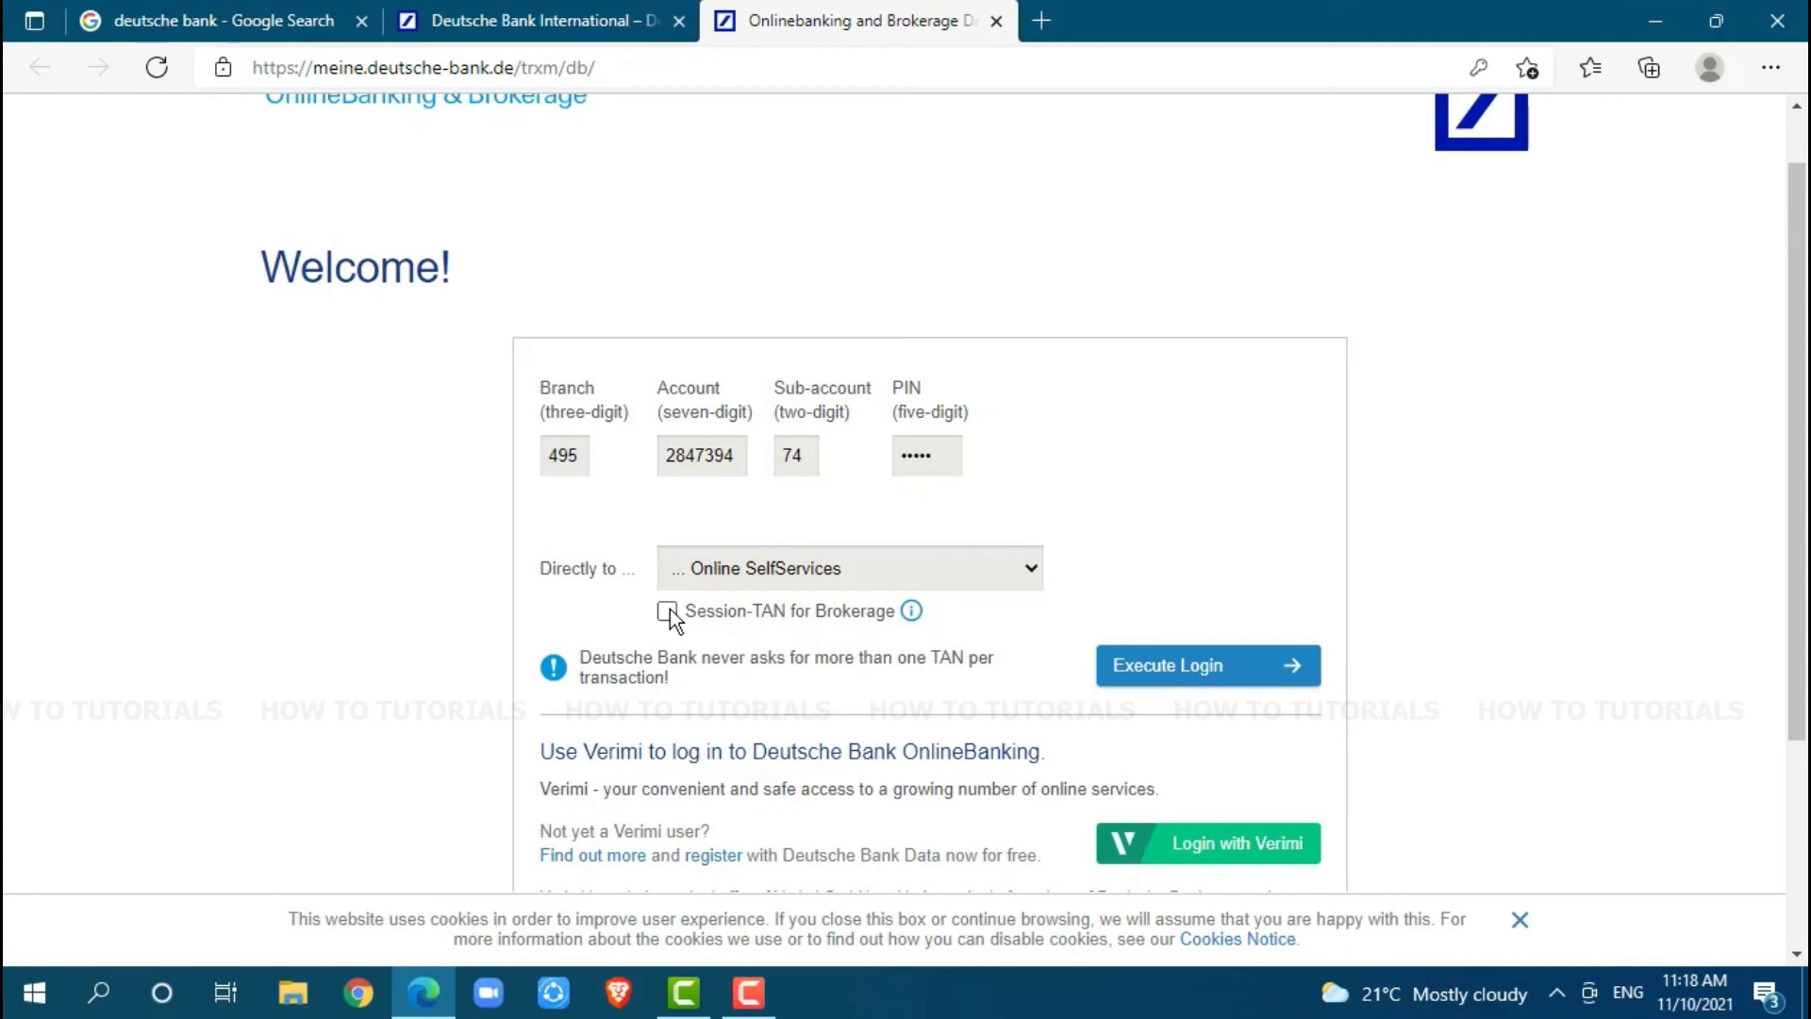
{"action": "left_click", "coordinate": [668, 611]}
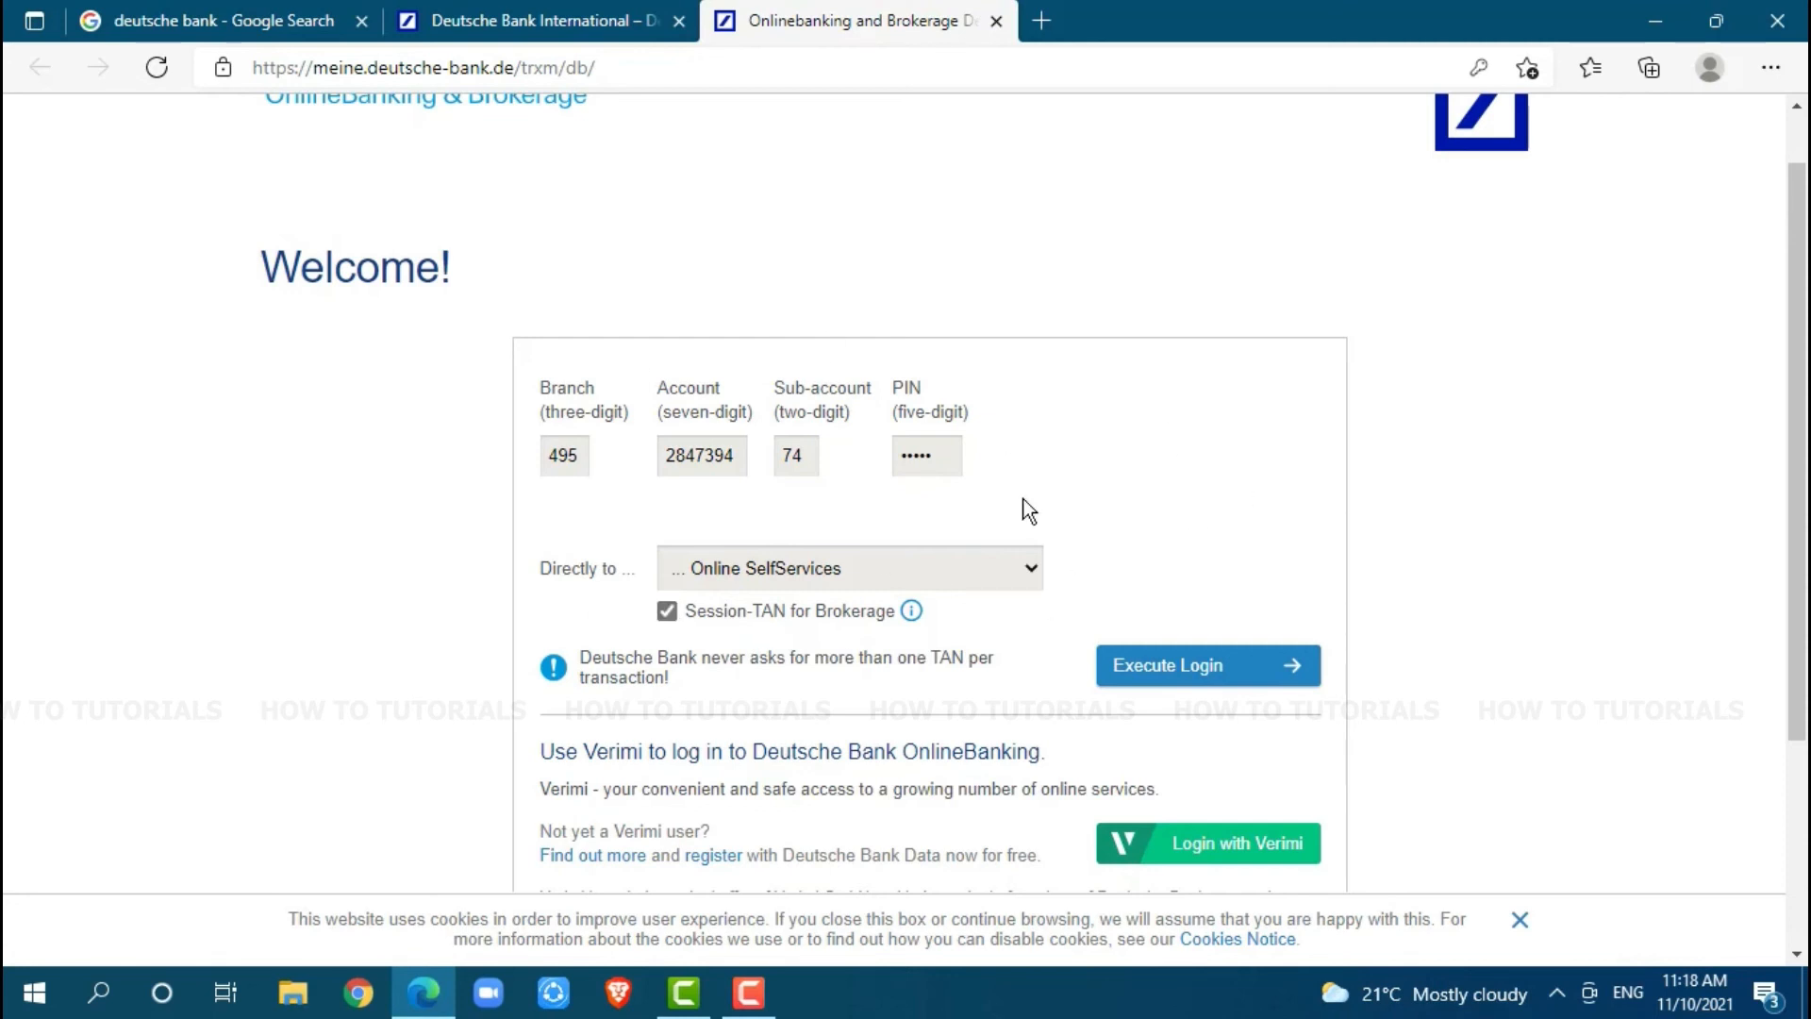
{"action": "mouse_move", "coordinate": [1196, 691]}
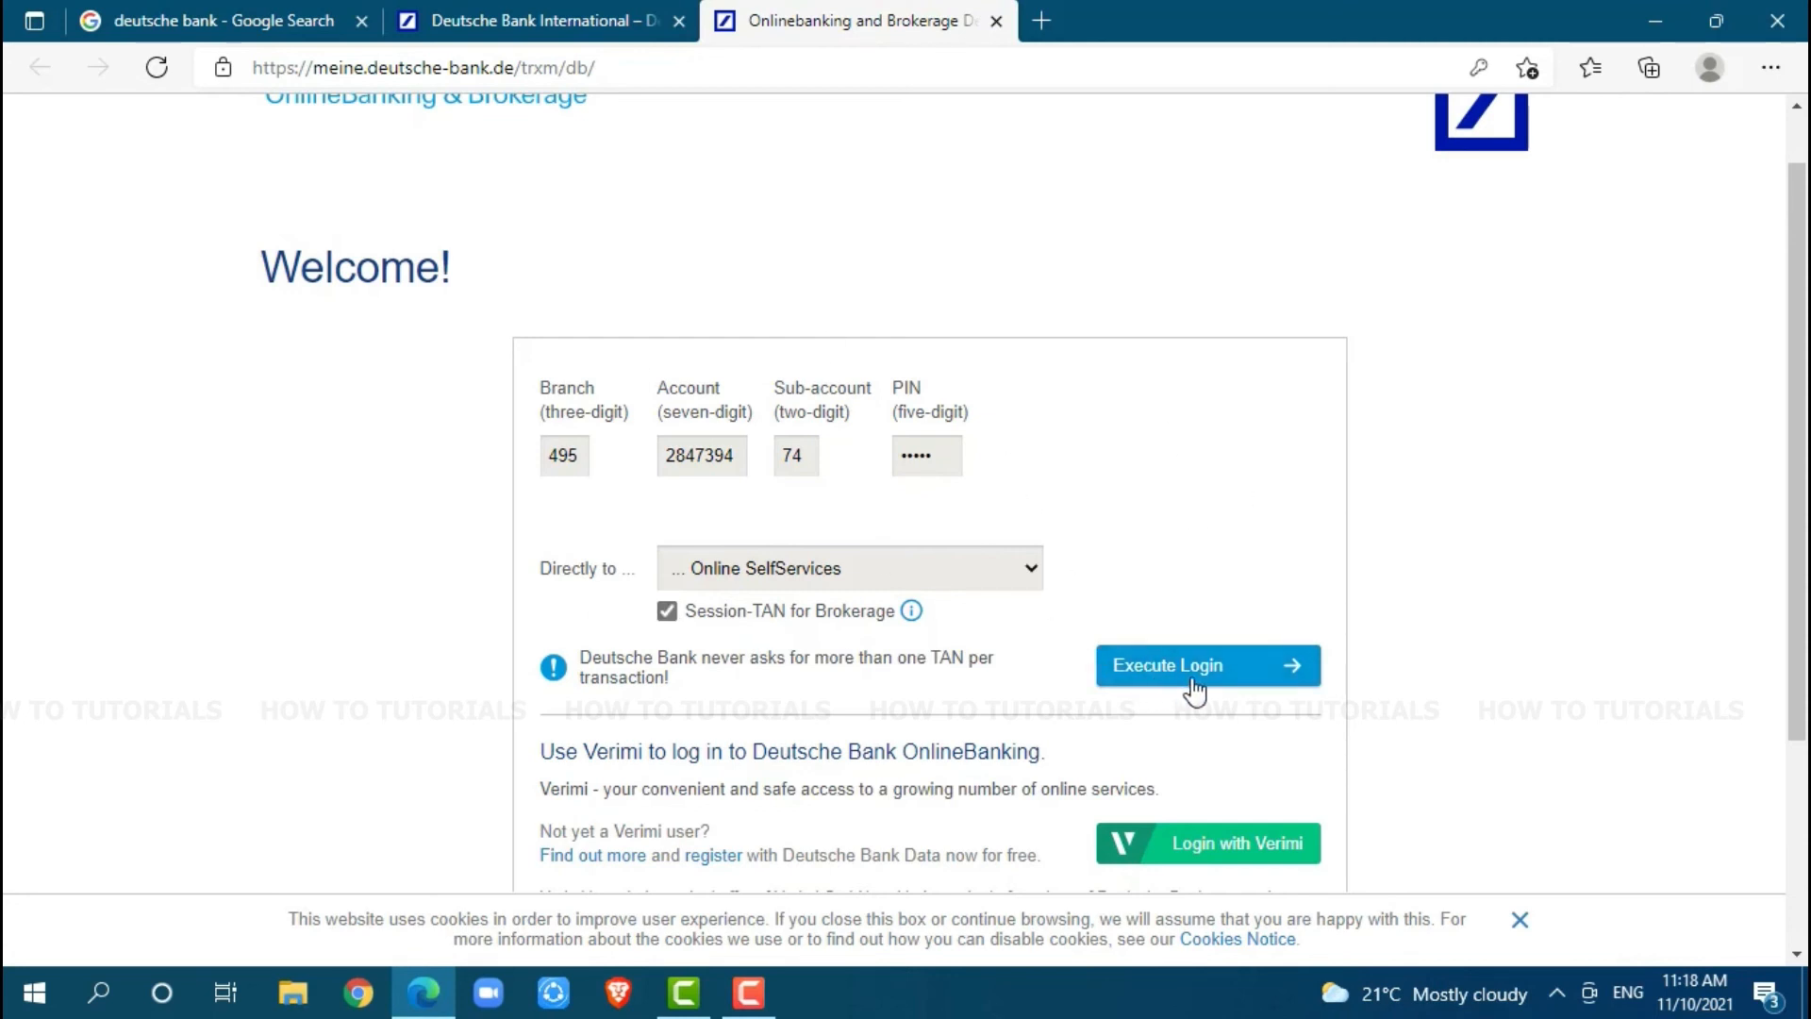
{"action": "mouse_move", "coordinate": [1207, 704]}
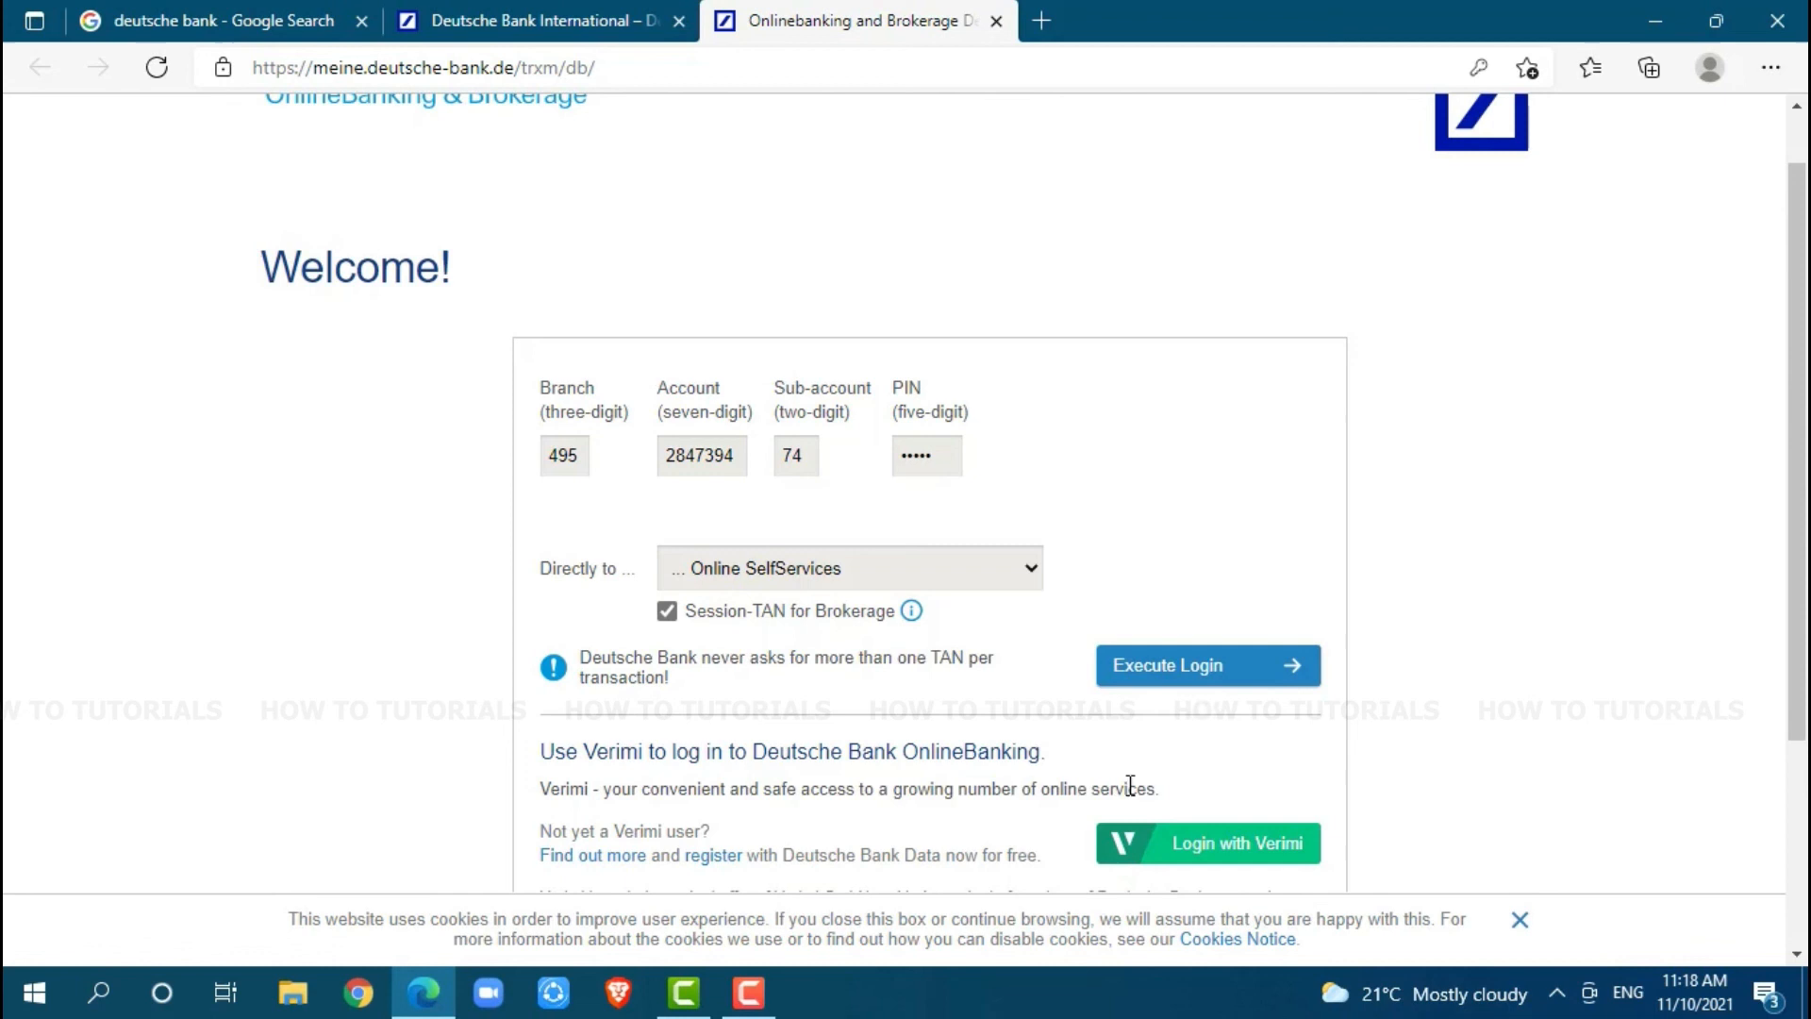
{"action": "mouse_move", "coordinate": [1211, 742]}
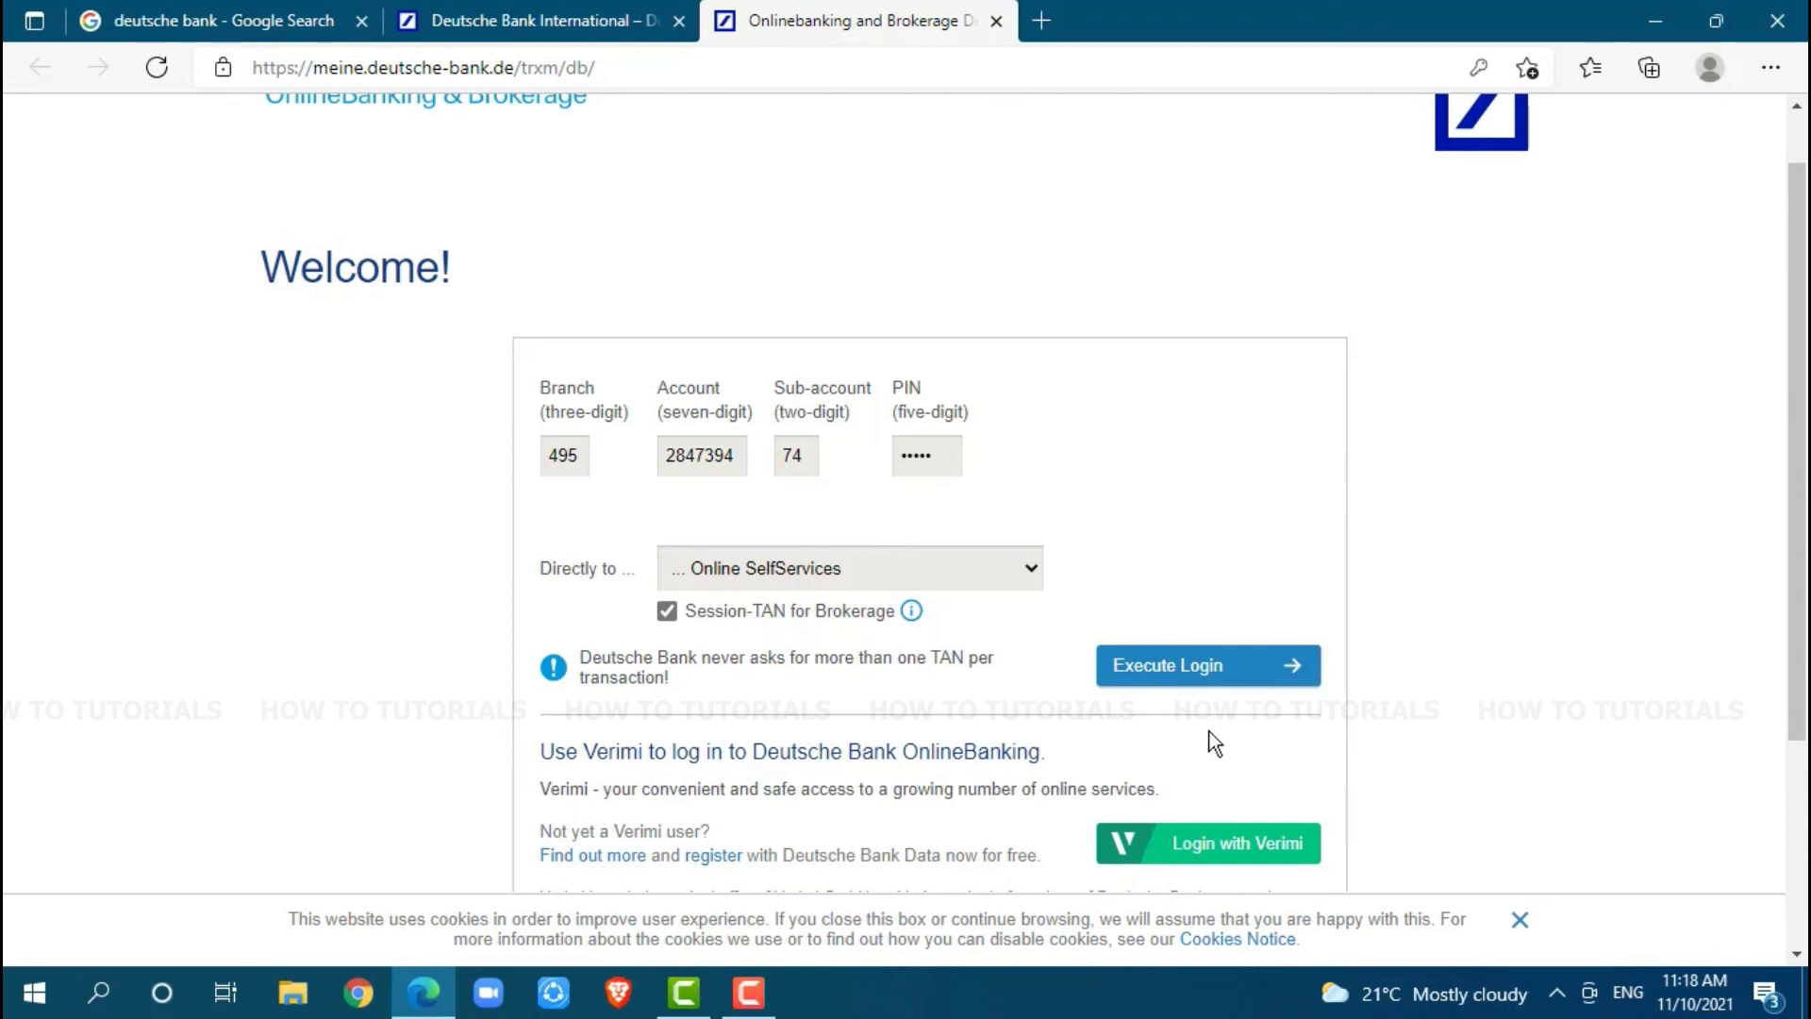